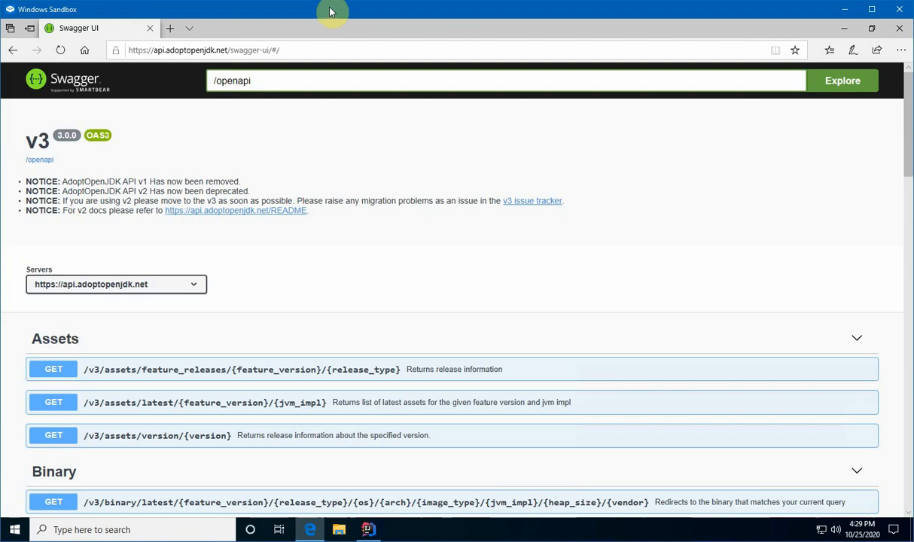
mouse_move(246, 150)
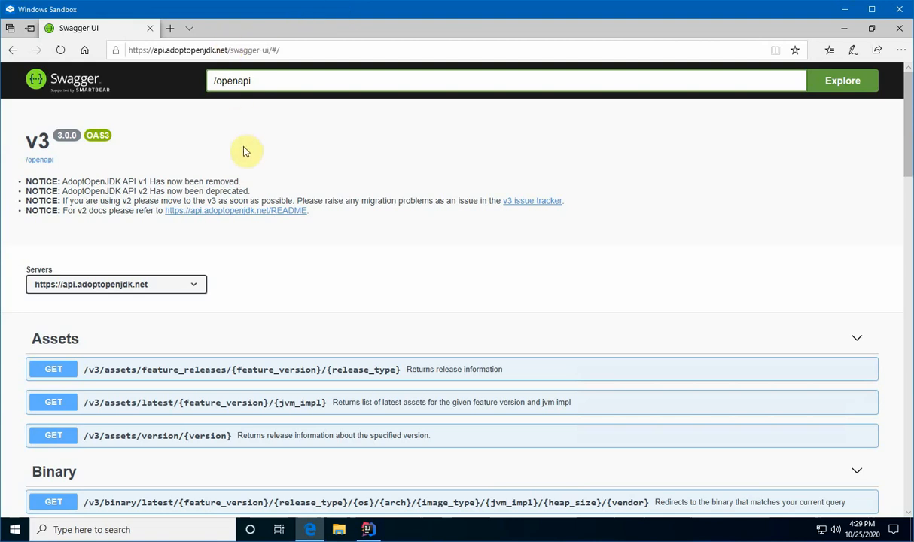
mouse_move(253, 156)
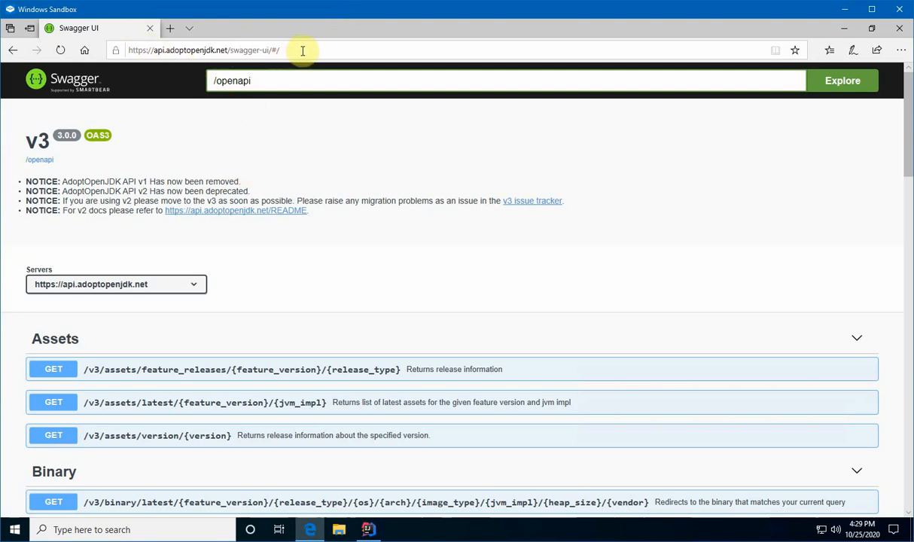
- Scroll the Swagger UI page down to GET /v3/info/release_versions
scroll(down, 3)
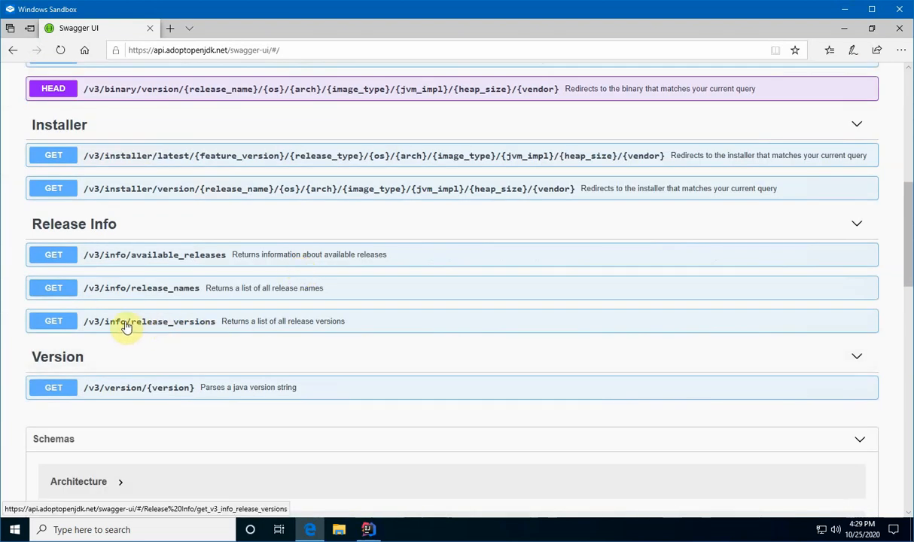
mouse_move(297, 327)
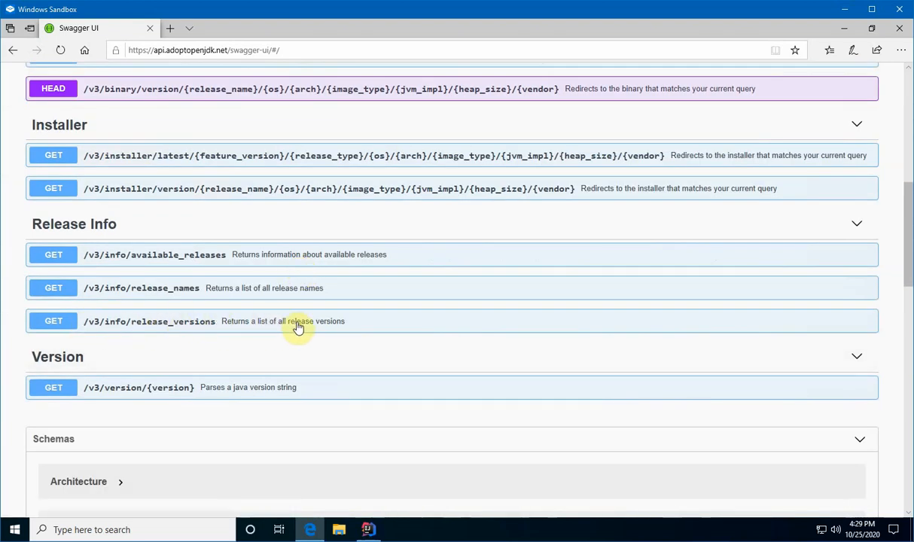
mouse_move(312, 328)
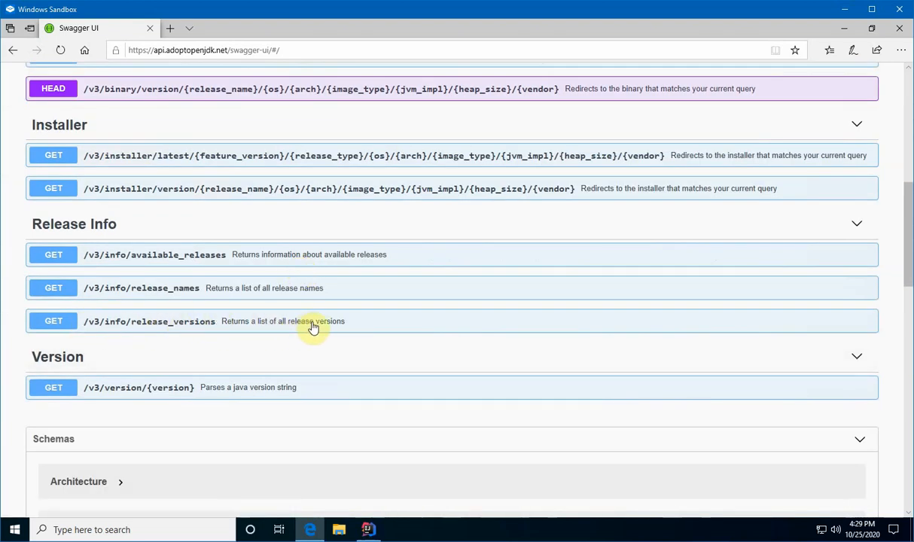
- Bring up the restcaller project in IntelliJ and show its pom.xml
click(368, 529)
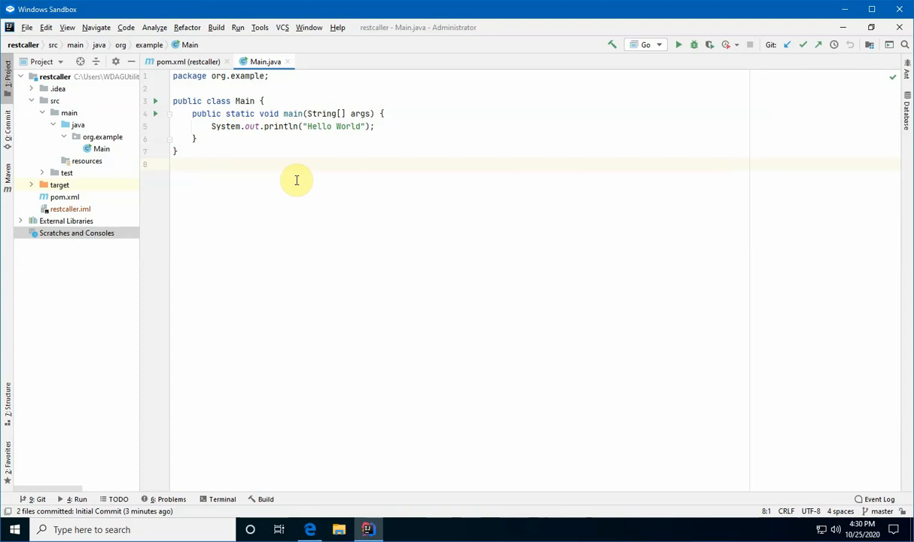
mouse_move(282, 113)
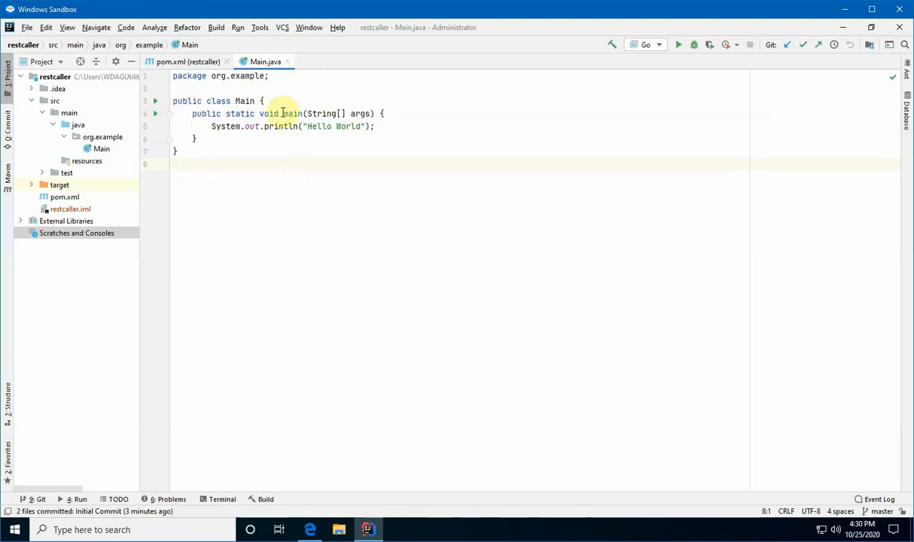
click(181, 61)
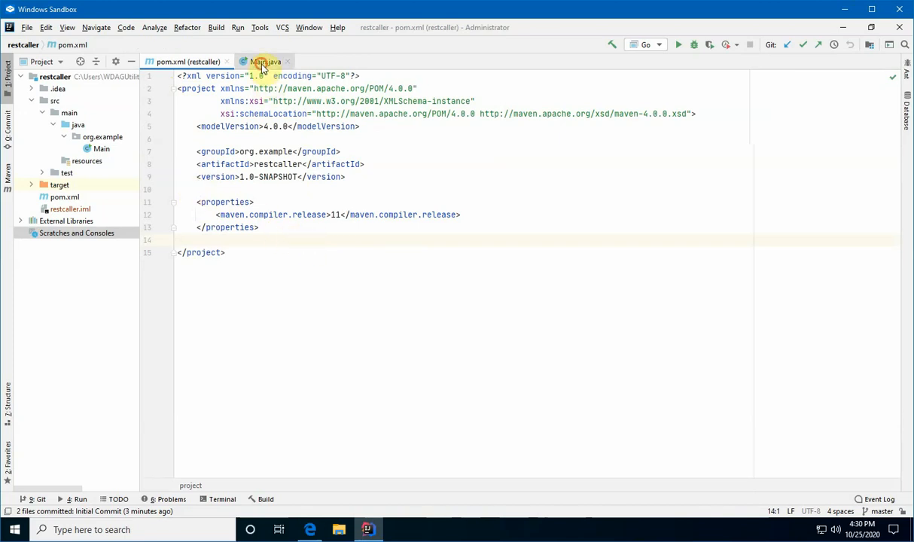
click(187, 61)
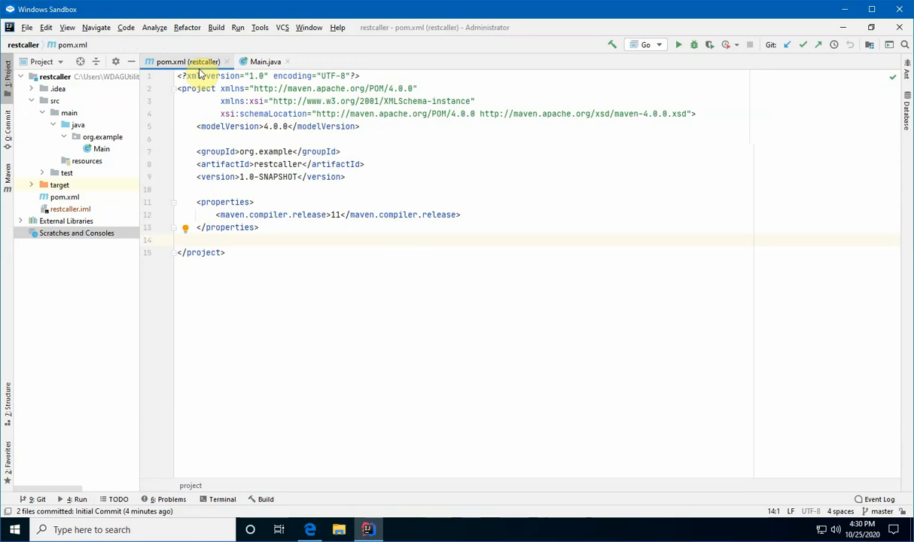
mouse_move(316, 60)
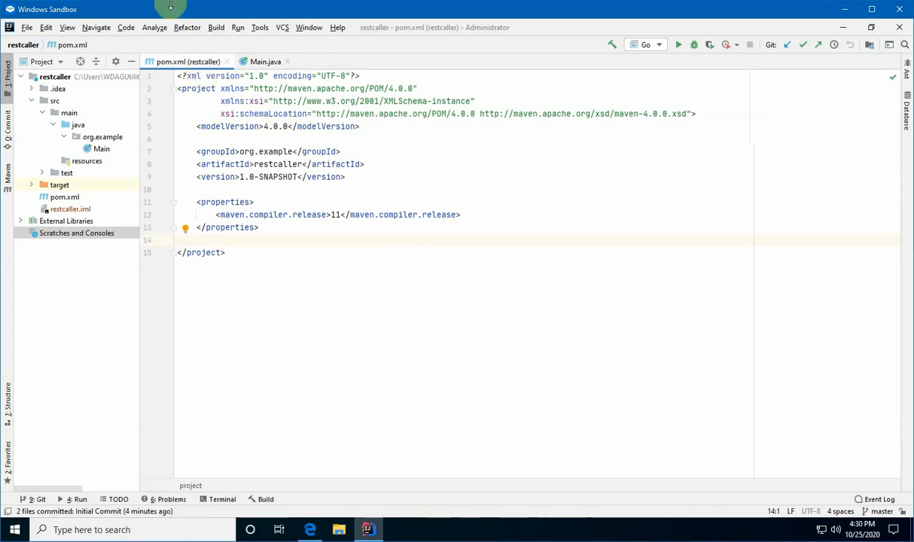
- Add jersey-client, jersey-hk2, jersey-media-json-jackson and jaxb-runtime dependencies to pom.xml
key(enter)
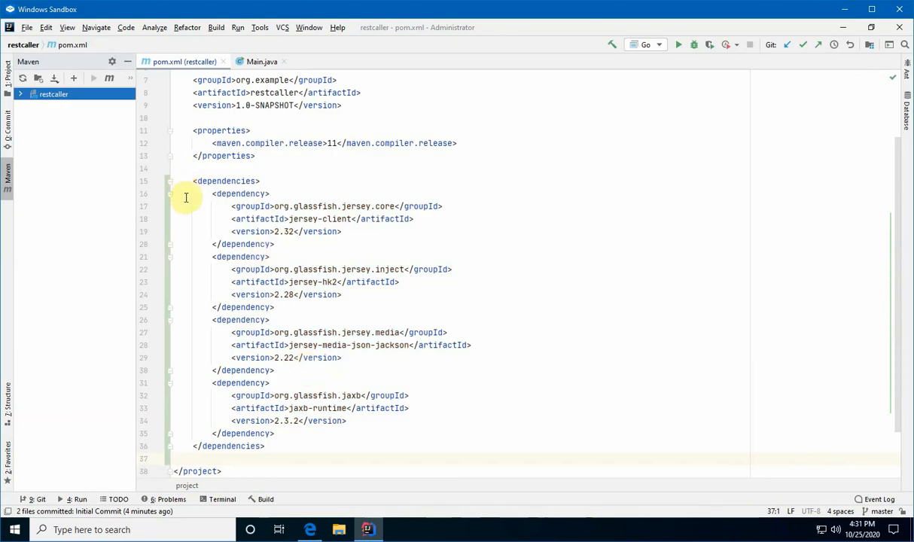
mouse_move(269, 143)
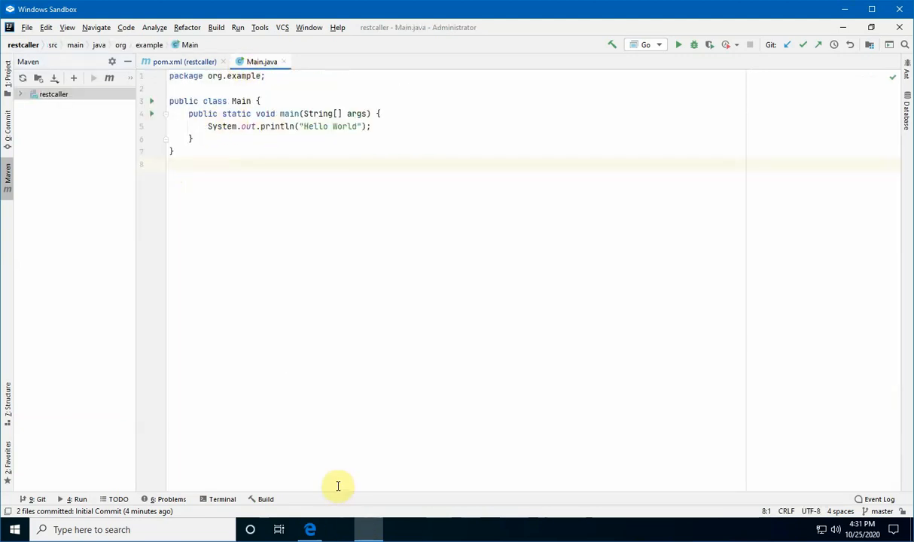
click(310, 529)
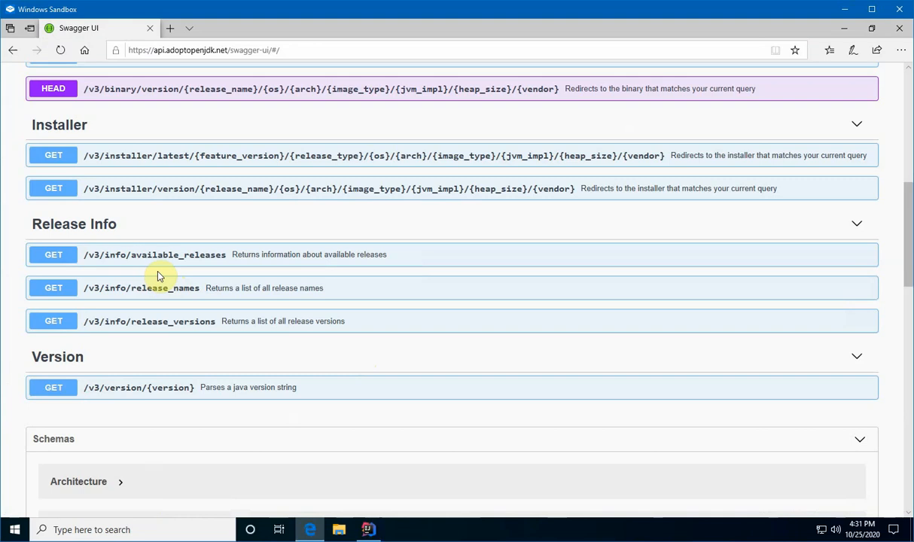
mouse_move(114, 309)
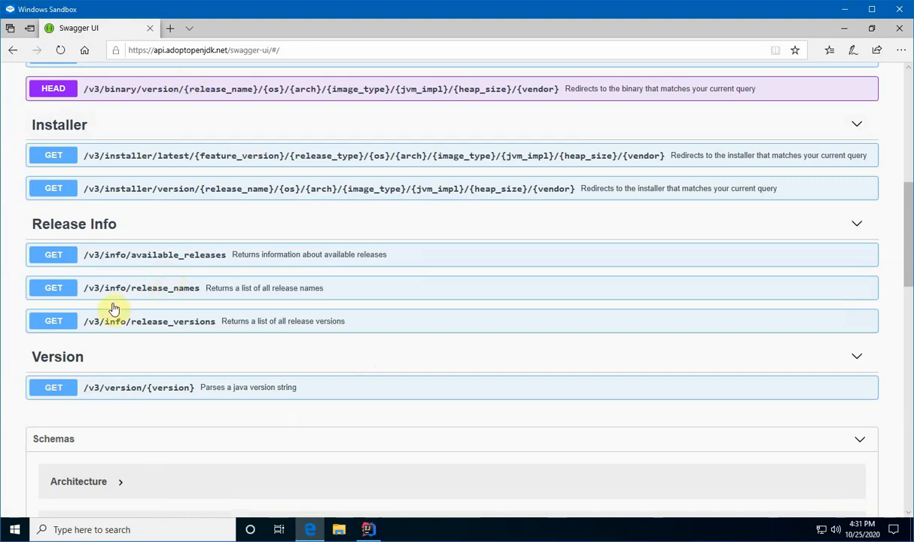
mouse_move(151, 154)
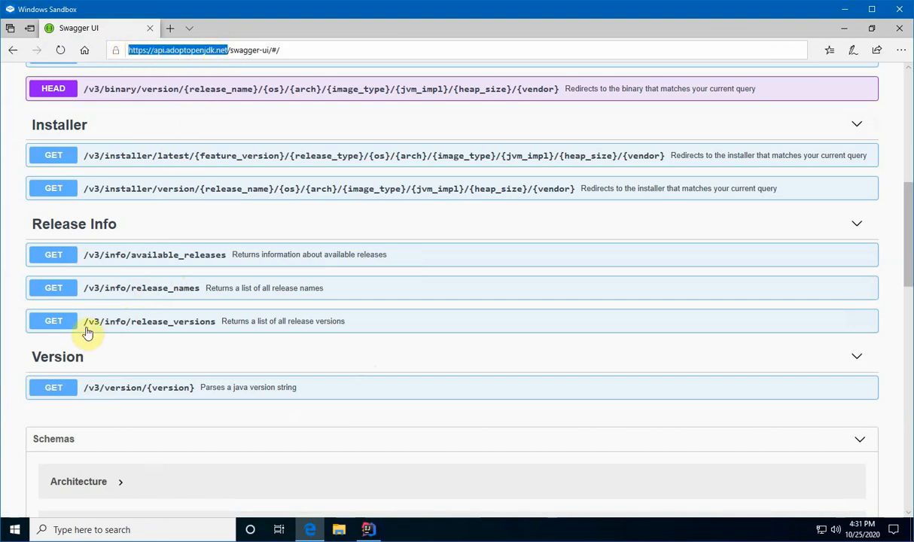
click(368, 529)
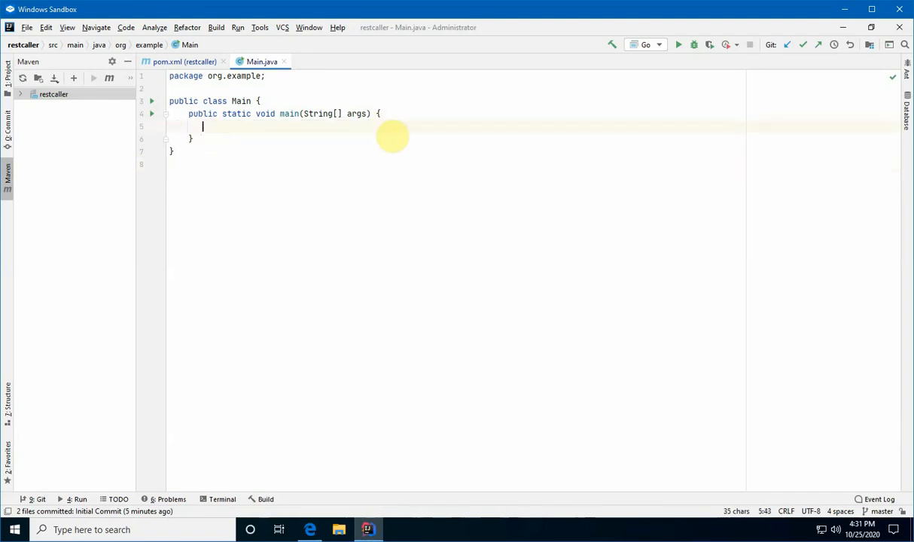
text(// https://api.adoptopenjdk.net)
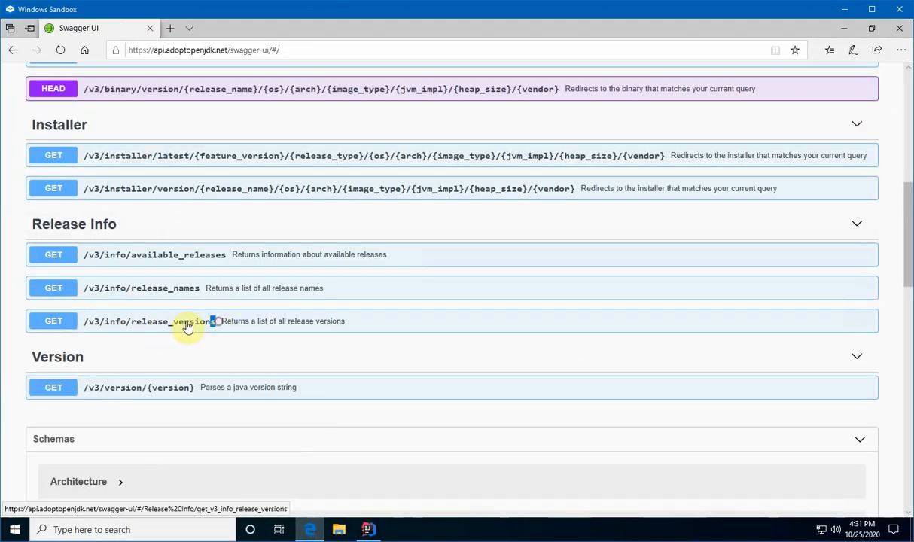
click(188, 321)
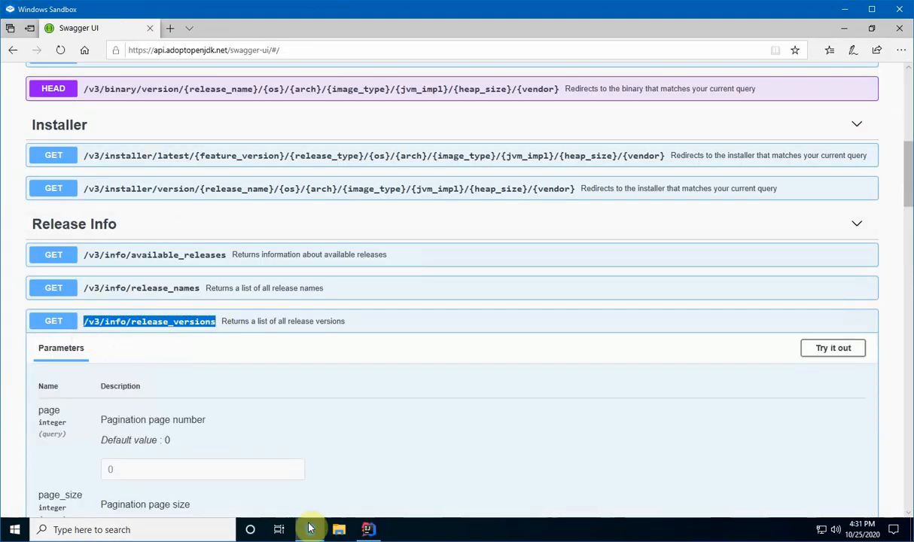
click(368, 529)
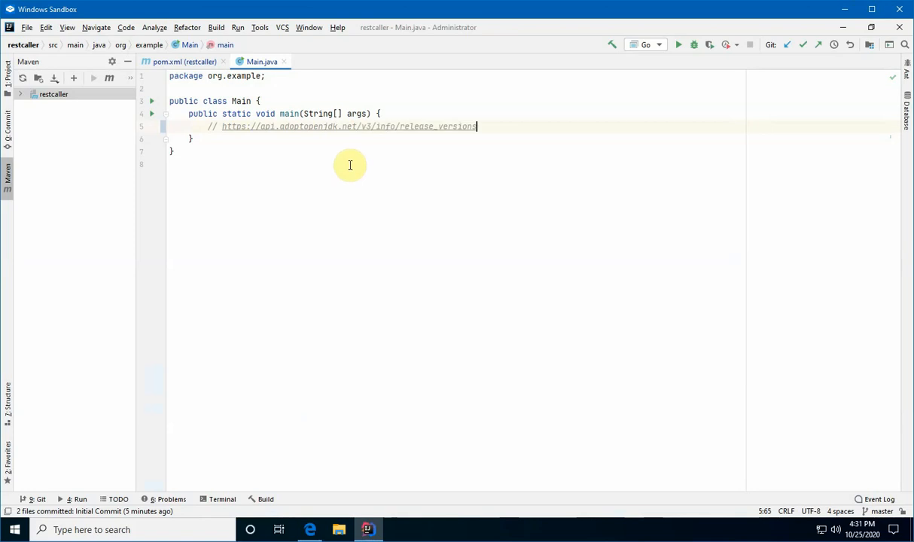
mouse_move(226, 126)
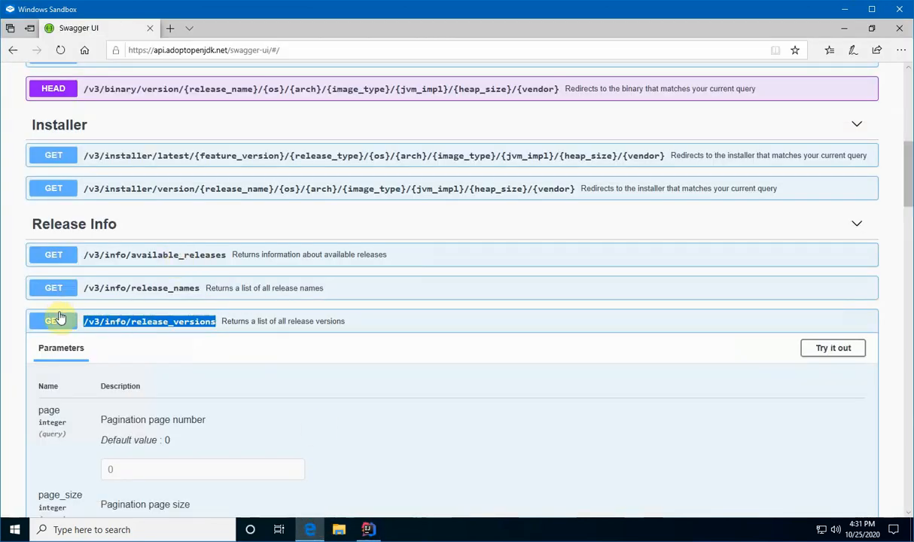
- Scroll through the release_versions parameters down to the 200 OK JSON response
scroll(down, 3)
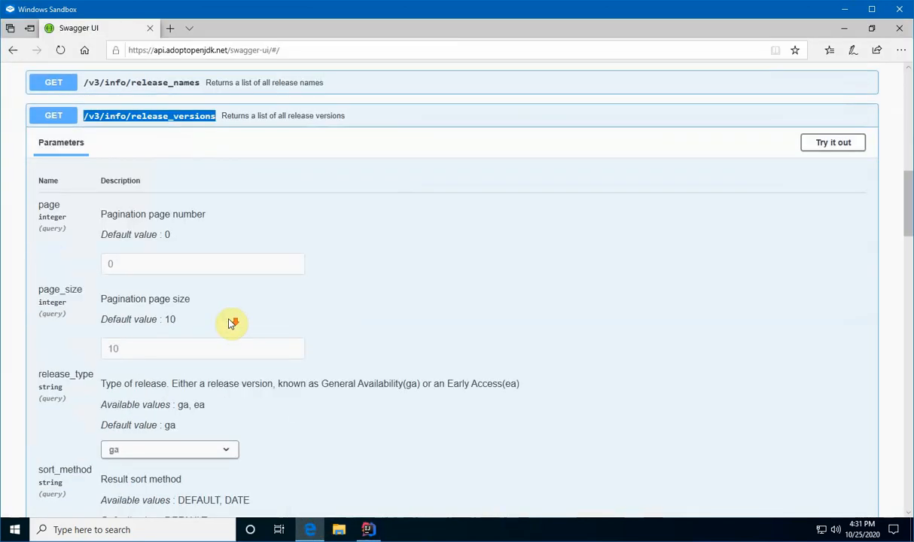
scroll(down, 3)
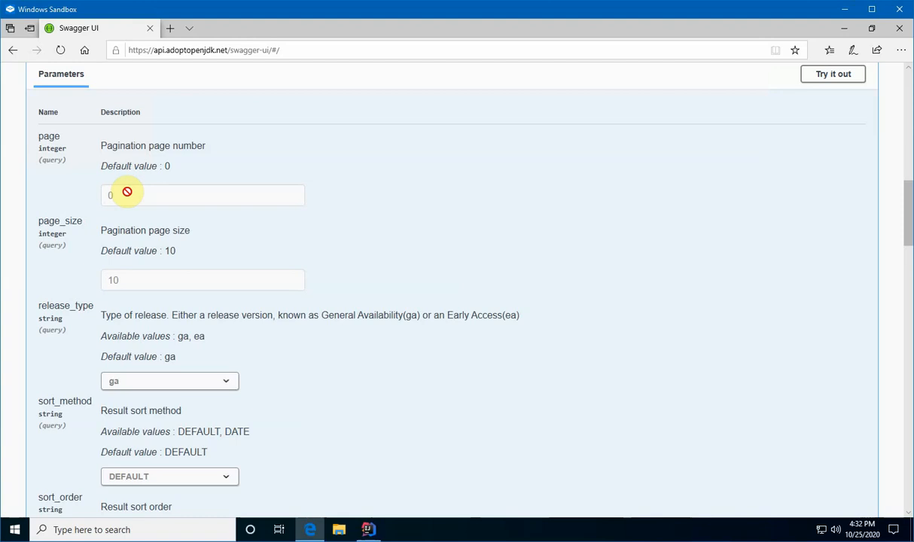
scroll(down, 3)
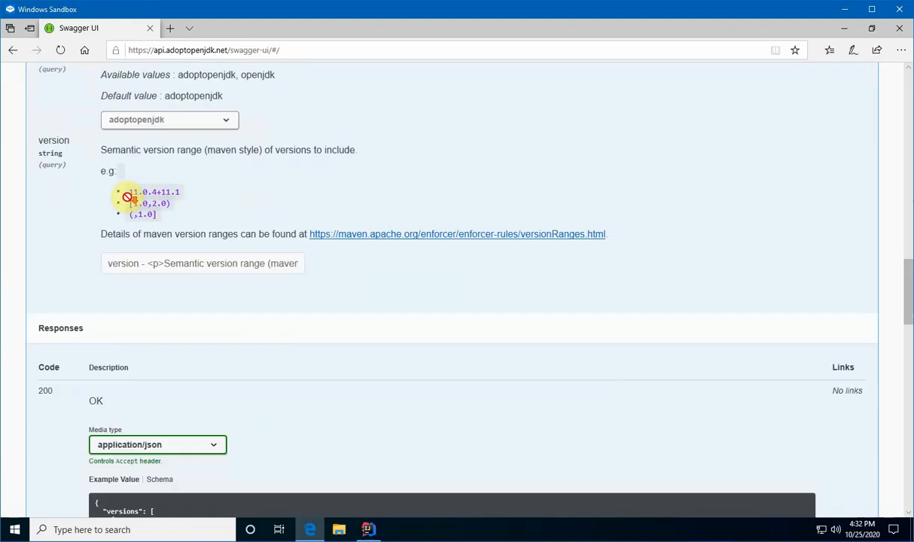
scroll(down, 3)
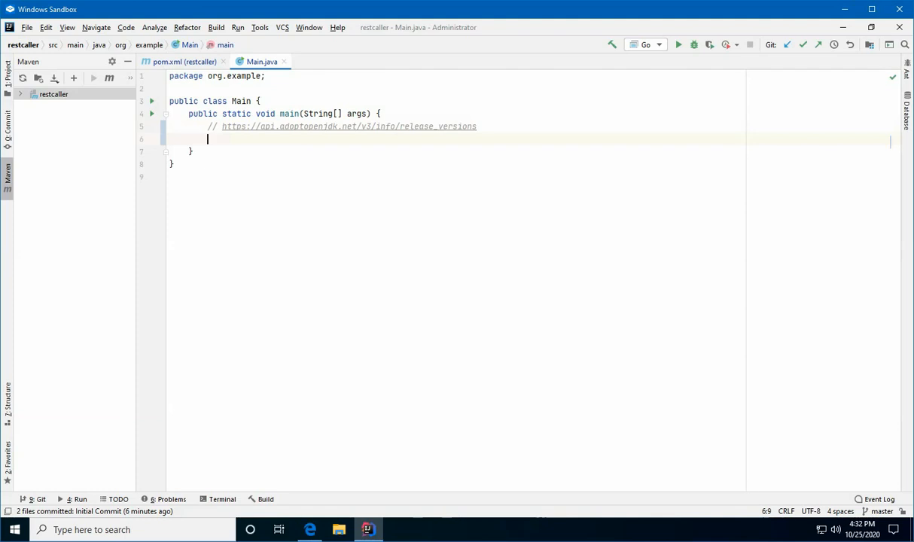
- Create a Client via ClientBuilder.newClient() and start 'WebTarget target = restClient.'
text(Client)
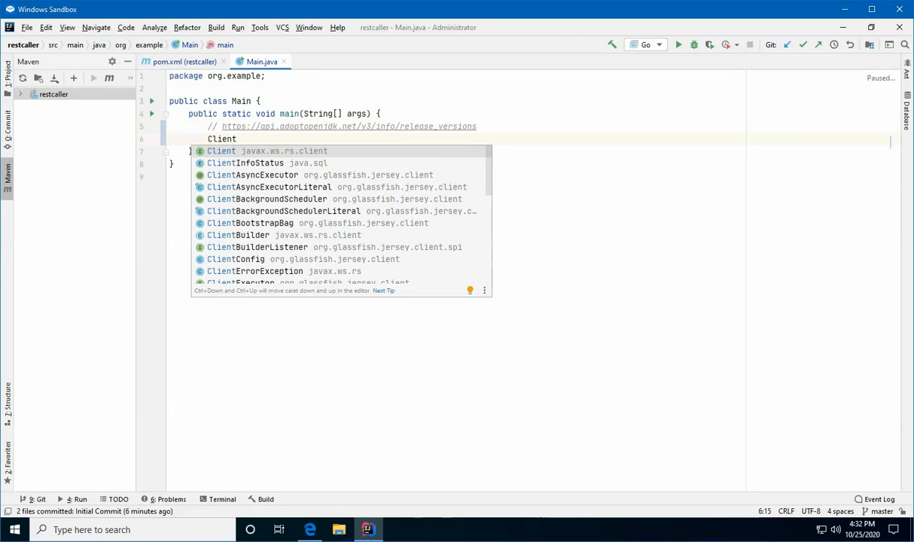
text(_re)
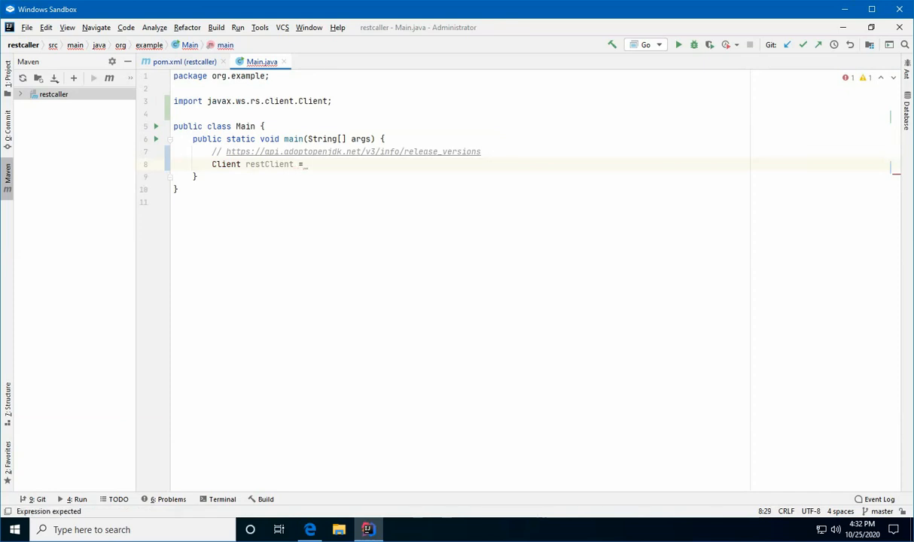
text(ClientBuilder.)
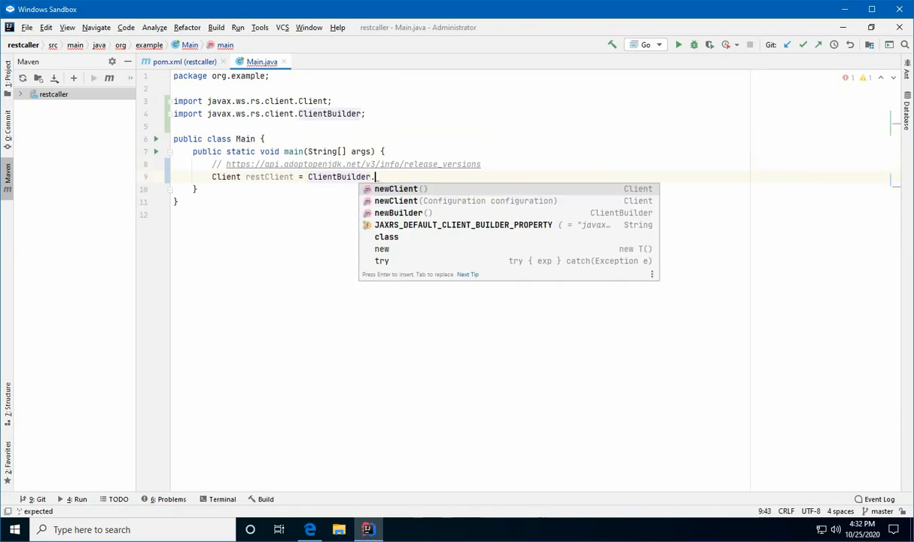
text(newClient();)
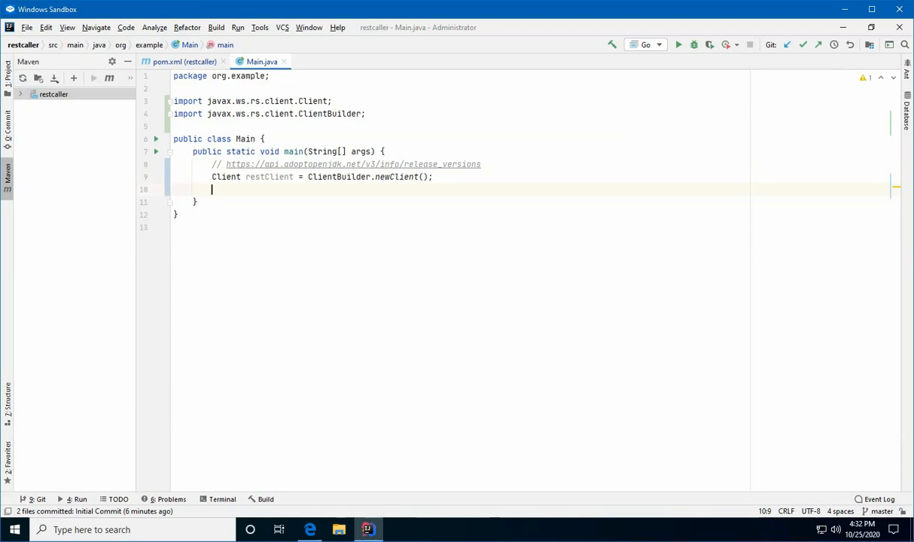
text(WebTarget)
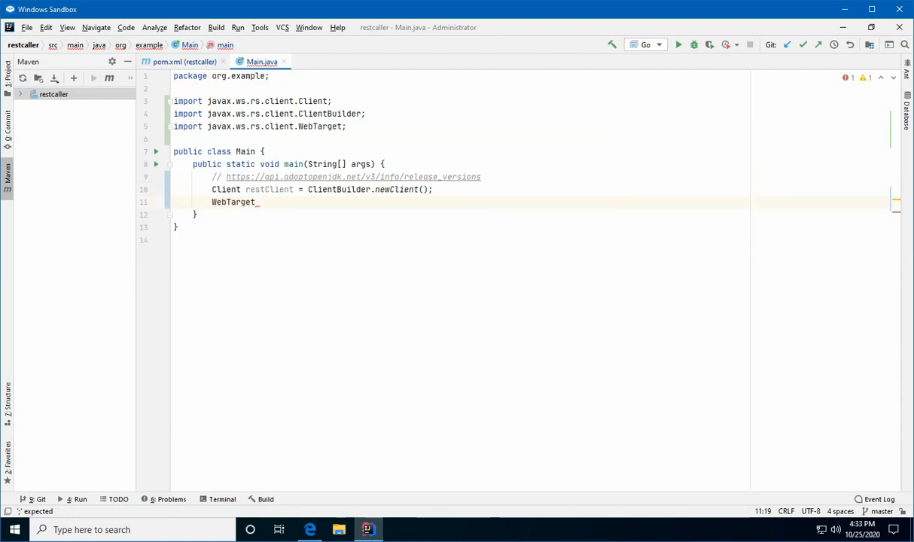
text(_target =)
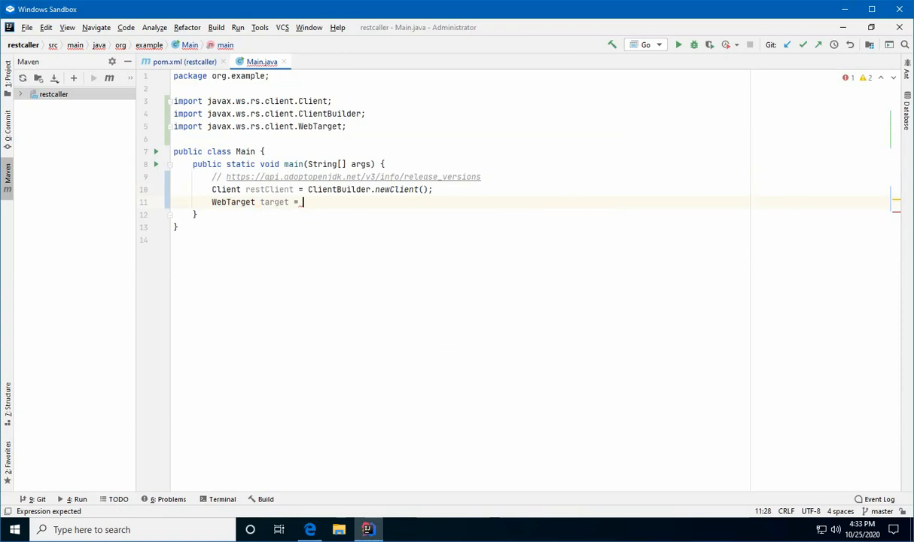
text(restClient.)
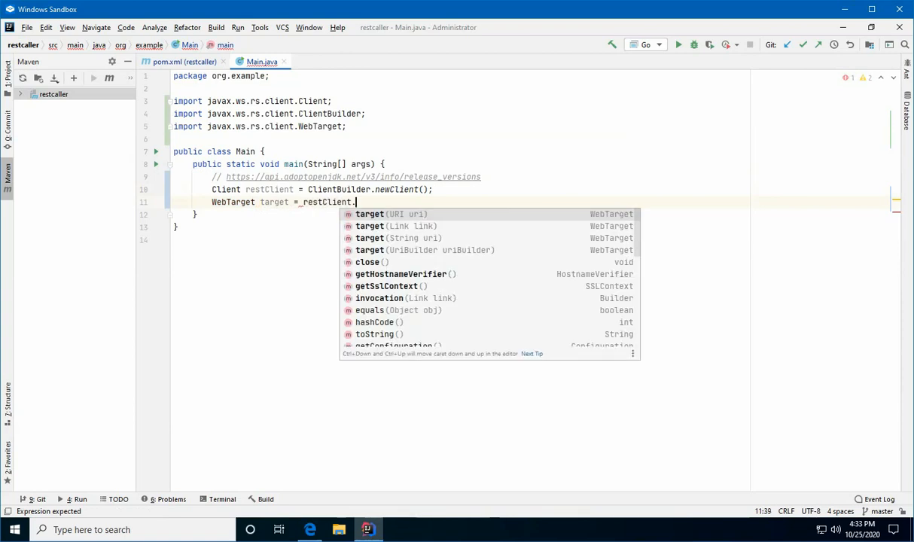
key(Down)
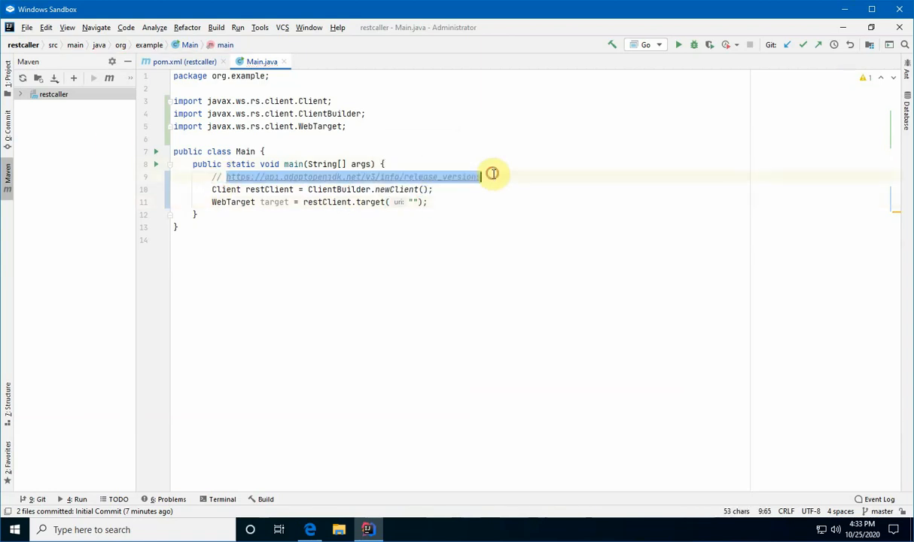
text(https://api.adoptopenjdk.net/v3/info/release_versions)
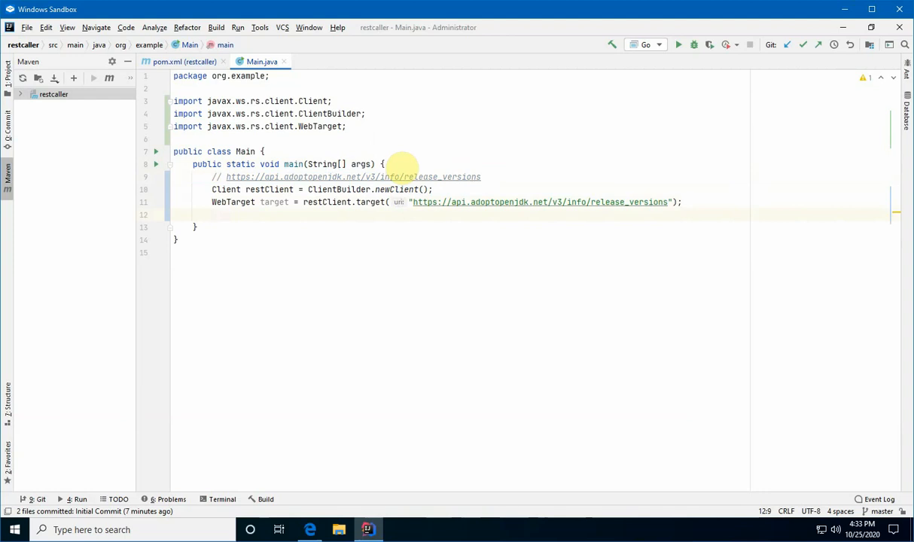
- Build Invocation.Builder invoker from target.request(MediaType.APPLICATION_JSON_TYPE)
text(Invok)
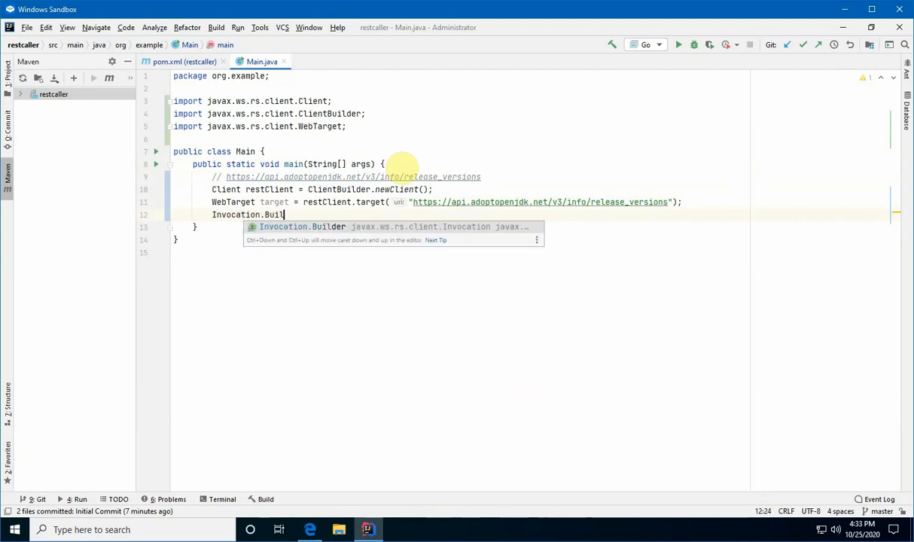
text(der)
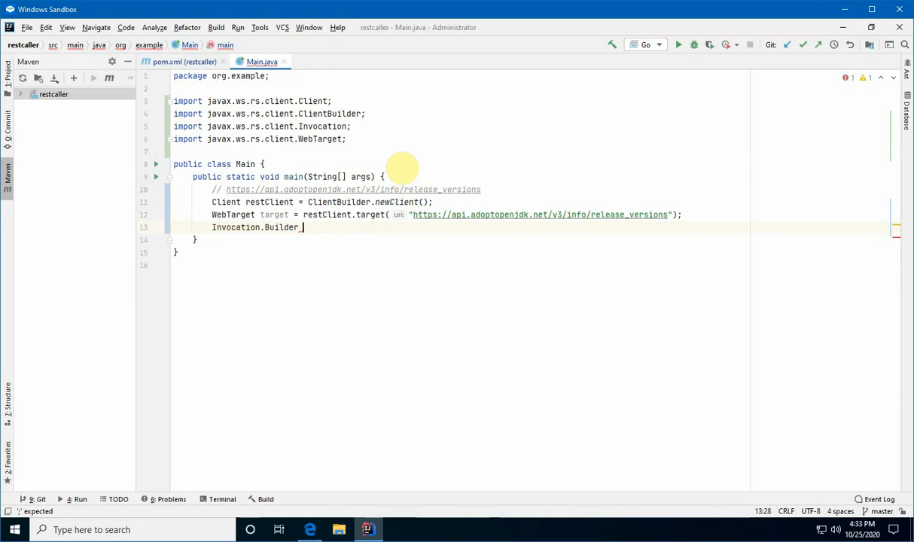
text(build)
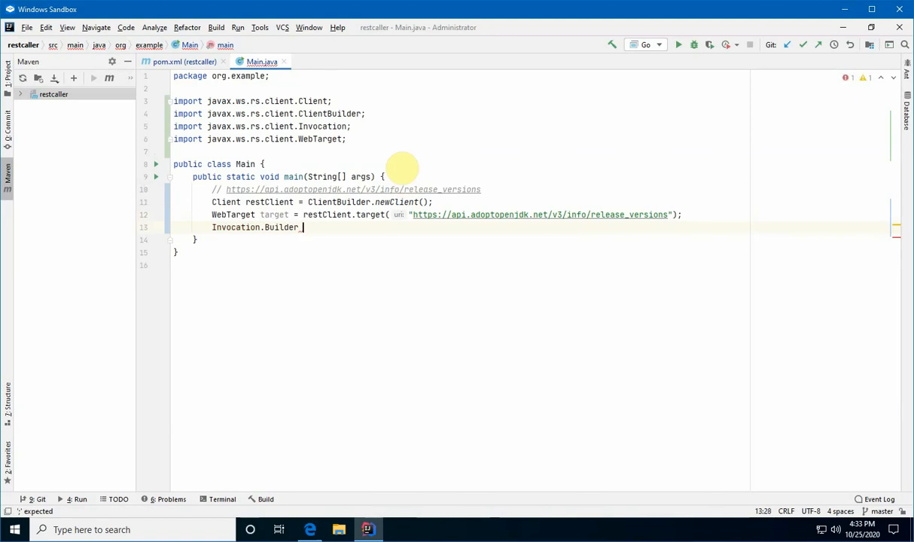
text(invoker = target)
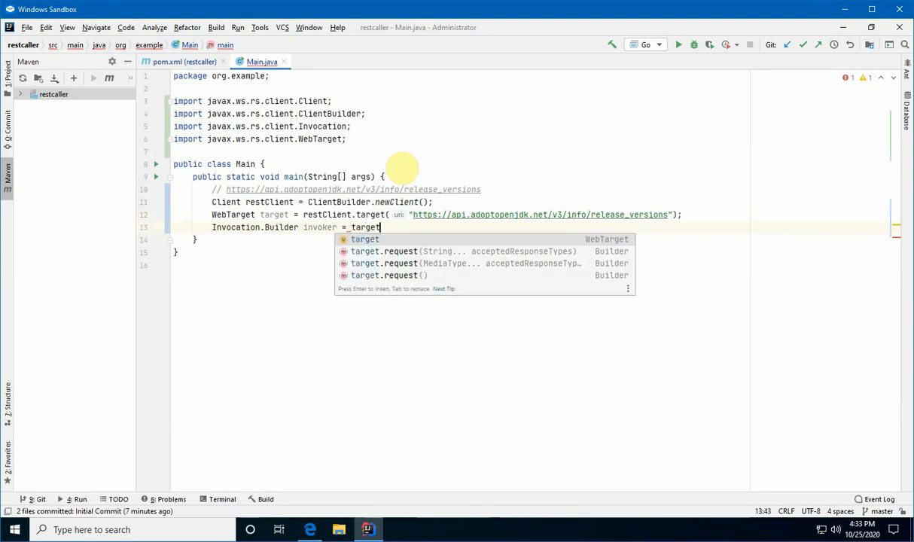
text(.)
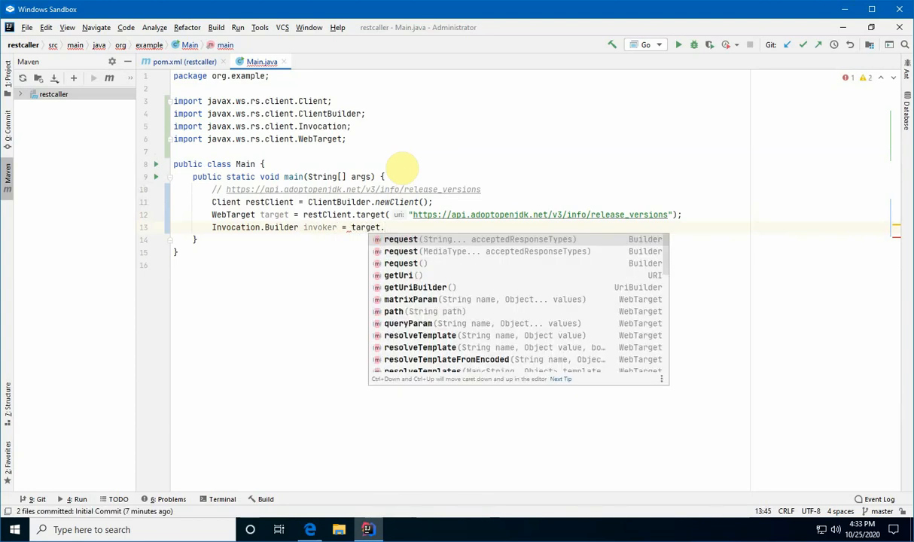
text(re)
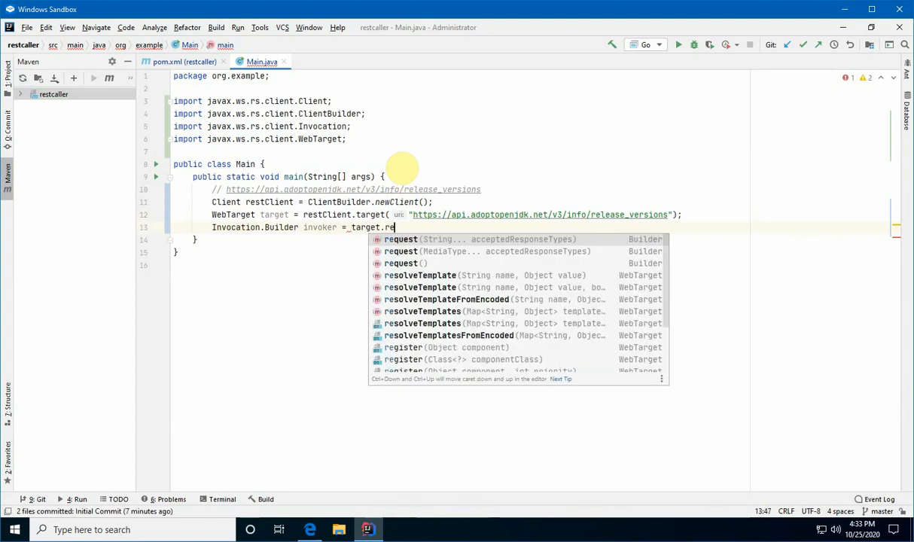
text(quest()
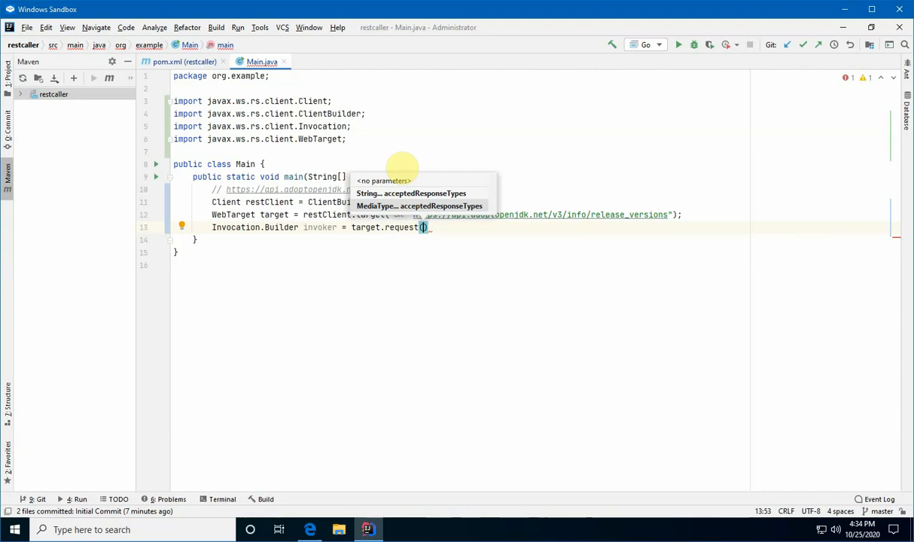
text(MediaType)
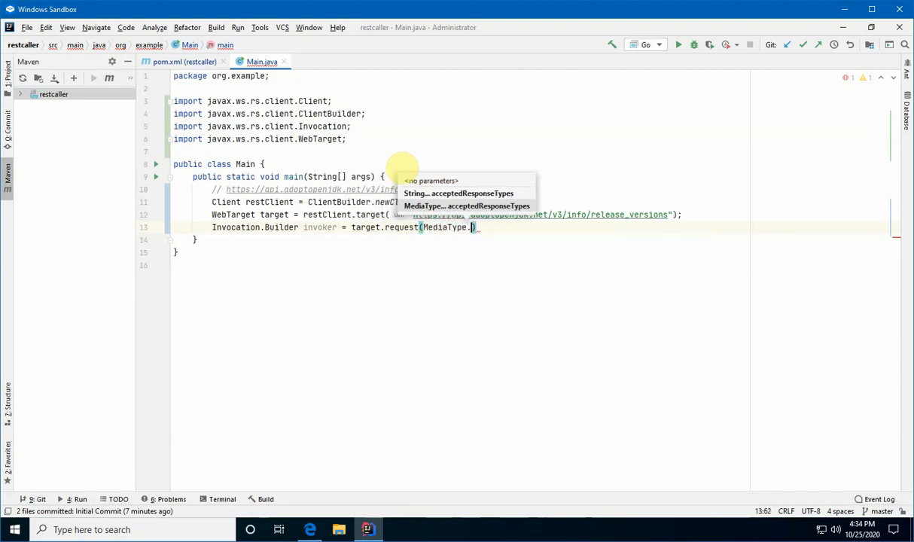
text(.)
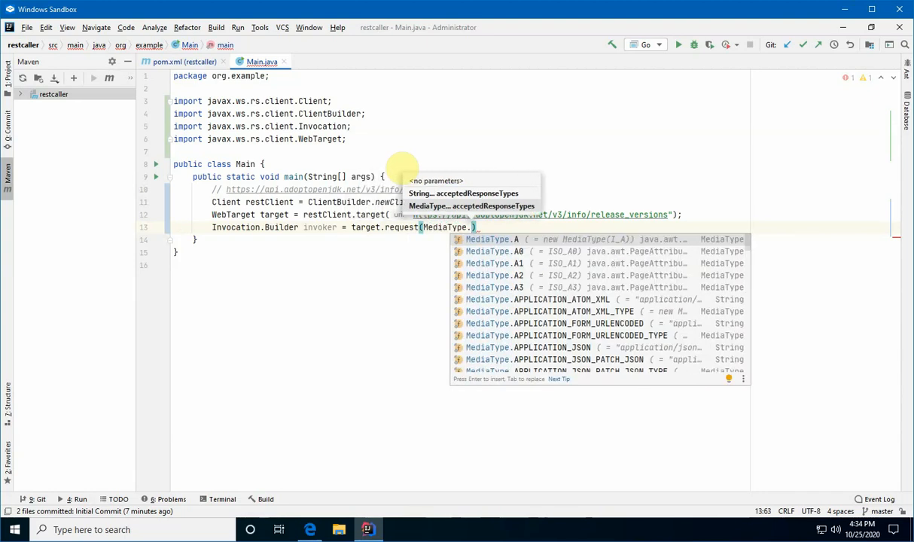
text(JSON_TYPE)
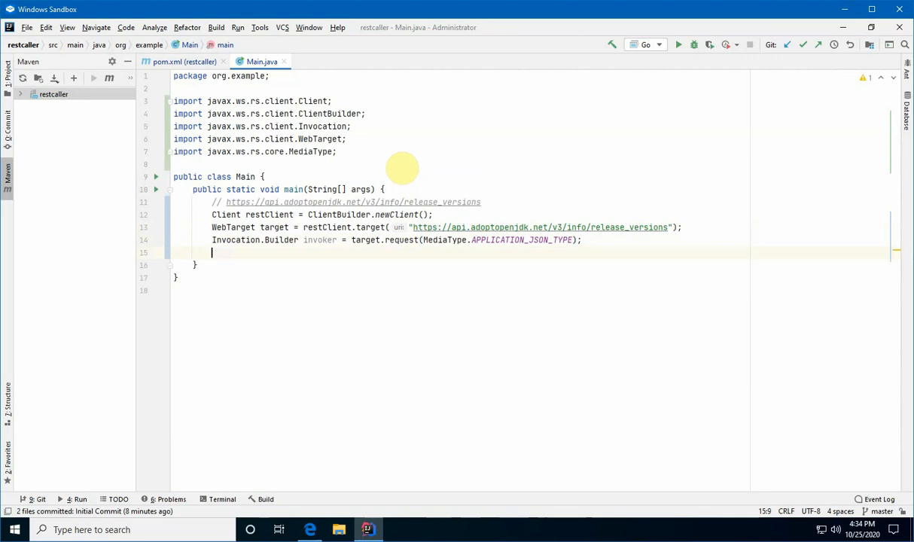
mouse_move(392, 159)
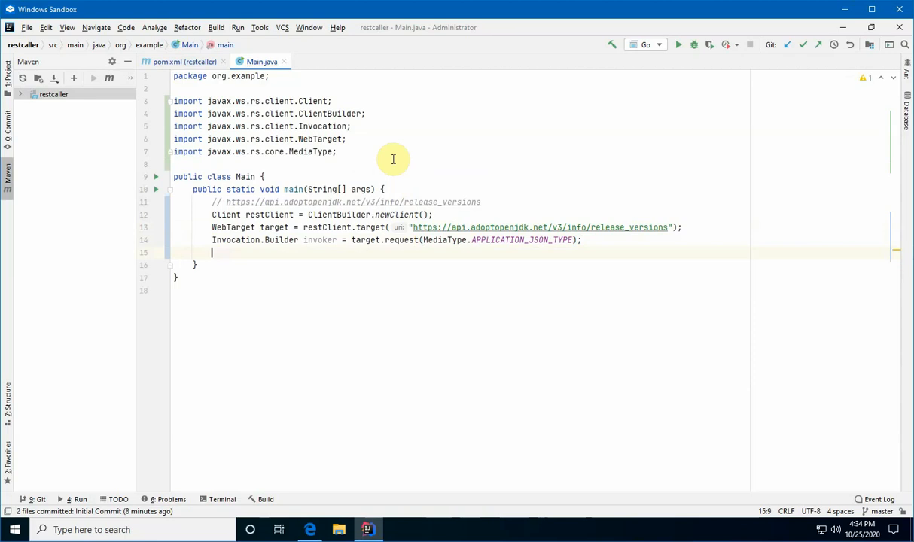
- Call invoker.get() into a Response and print "Response: " with its status and reason phrase
text(Response response =)
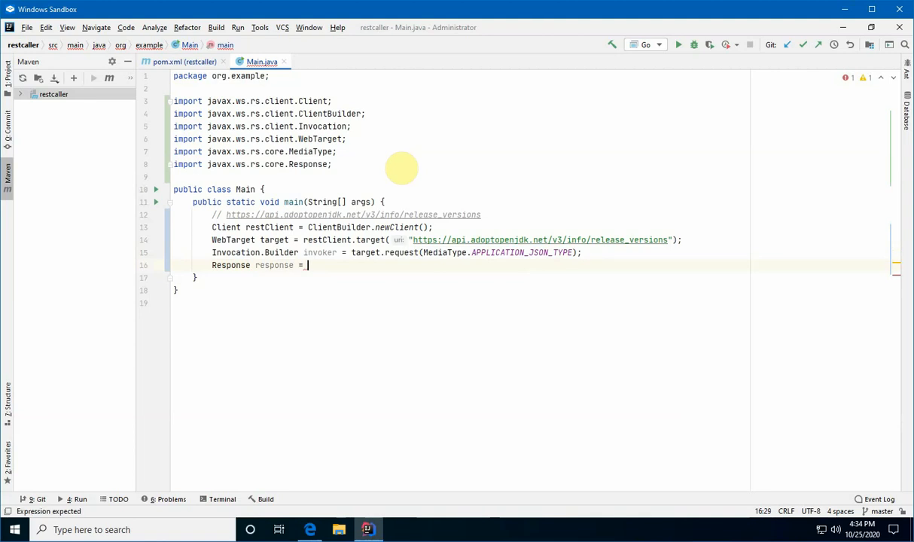
text(invoker.get();)
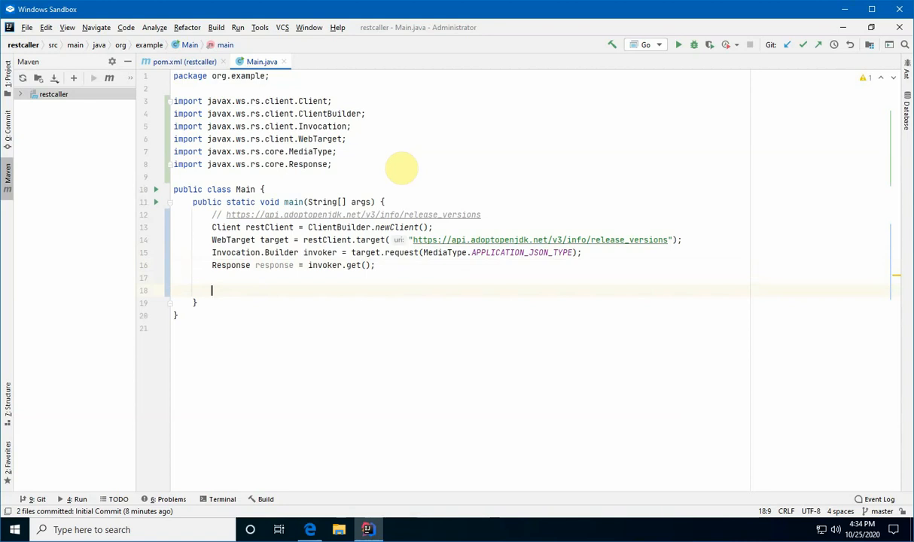
text(System.out.println("Res");)
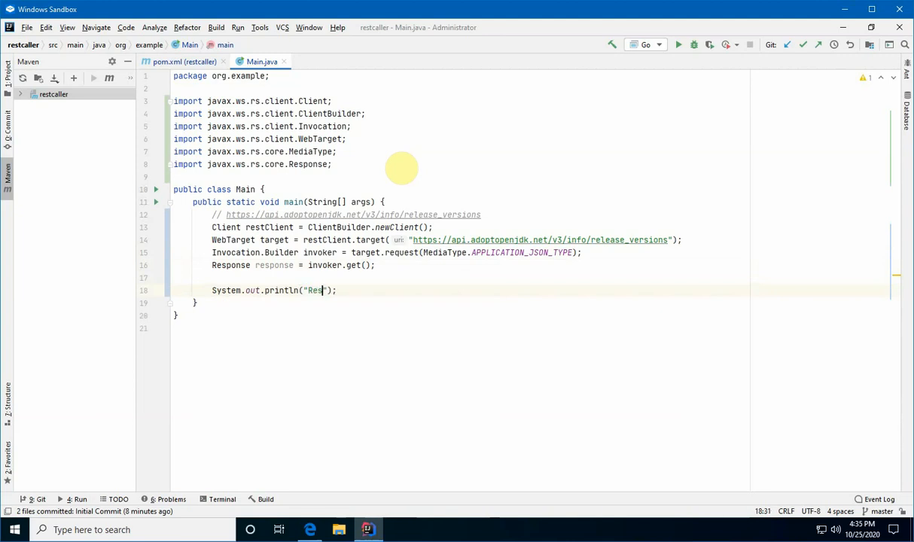
text(ponse: " +)
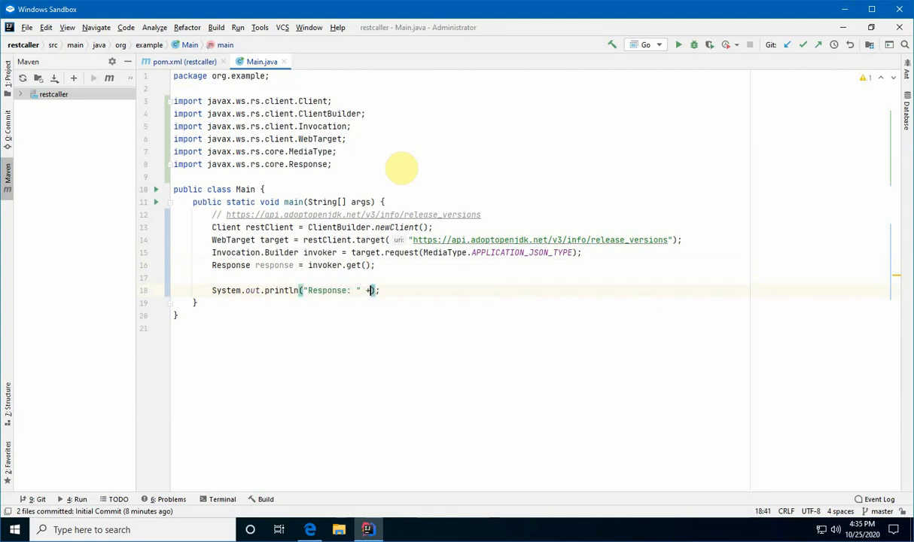
text(response.)
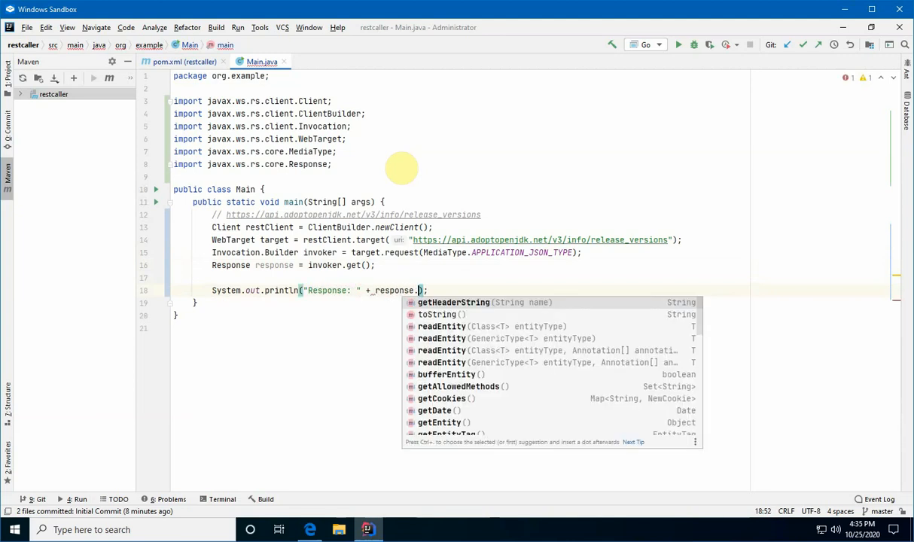
text(getstatus() + " " + response.getStatusInfo().getReasonPhrase()
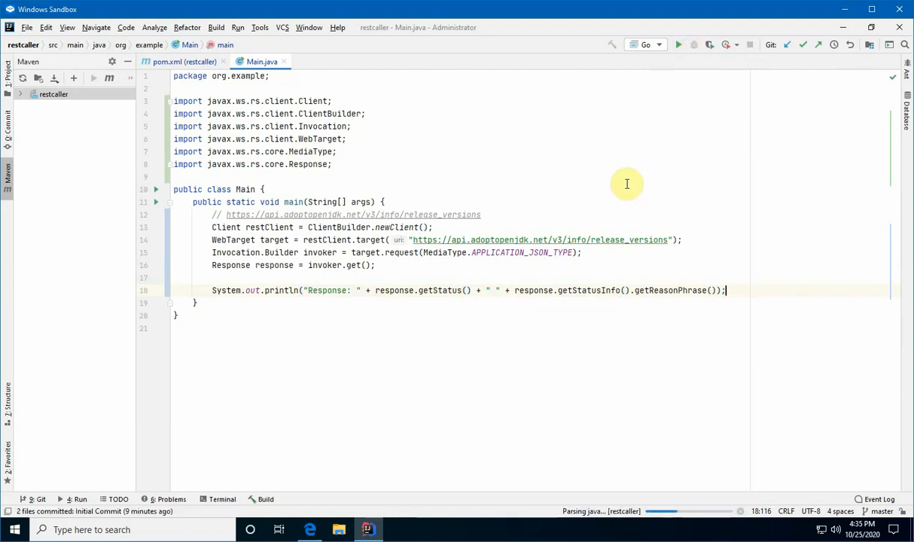
- Debug the program, dismissing the firewall alert, to get "Response: 200 OK"
click(693, 44)
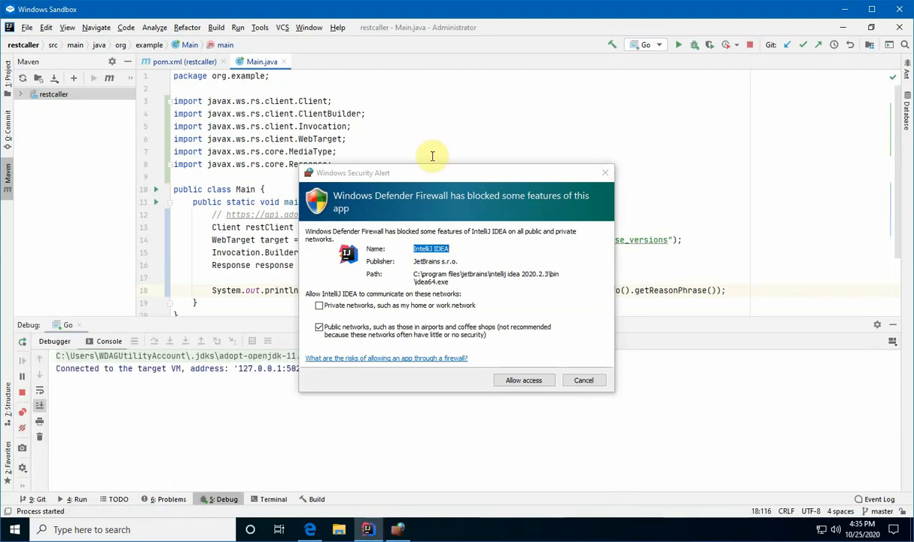
click(523, 379)
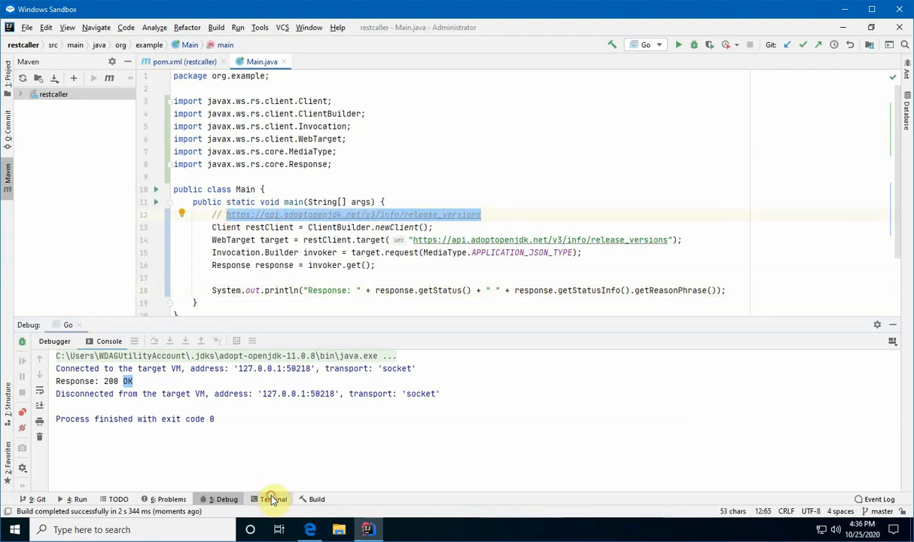
- Review the release_versions JSON in the Terminal and select the 'versions' key
click(273, 498)
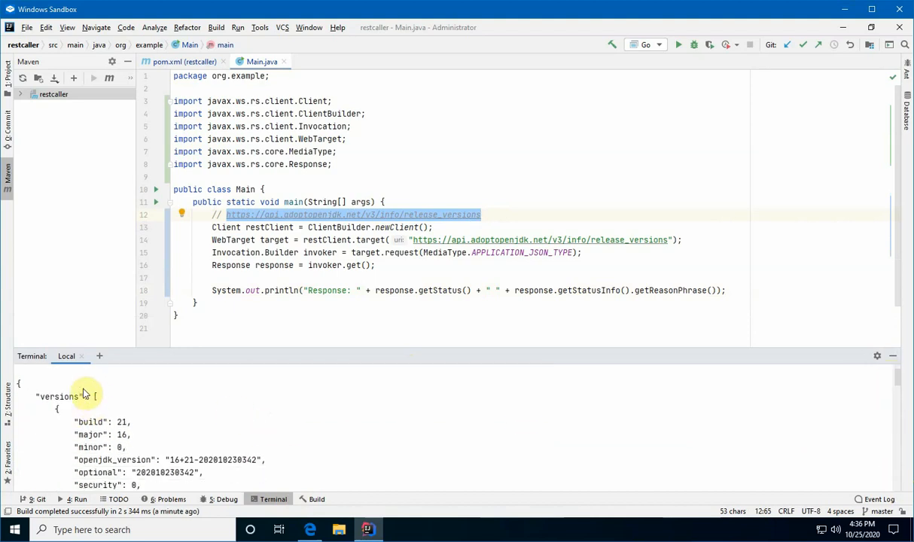
mouse_move(76, 384)
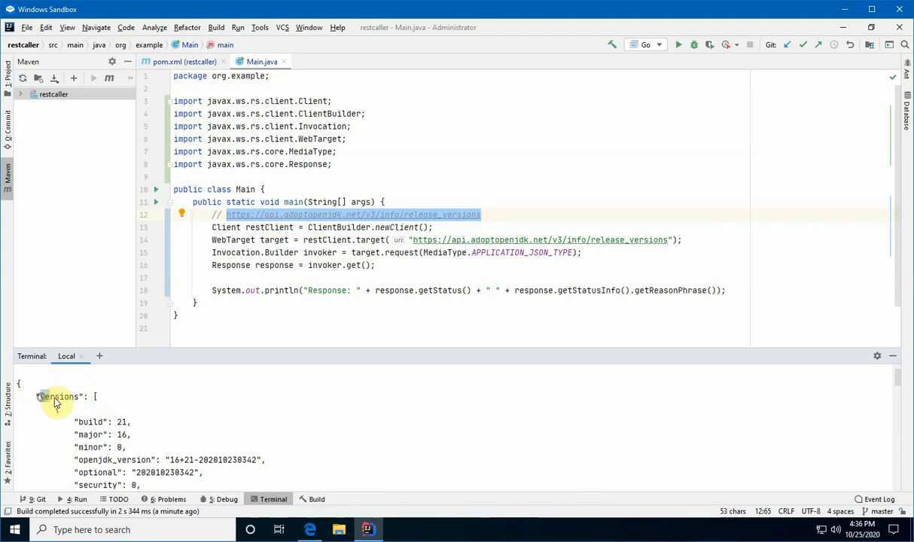
double_click(58, 397)
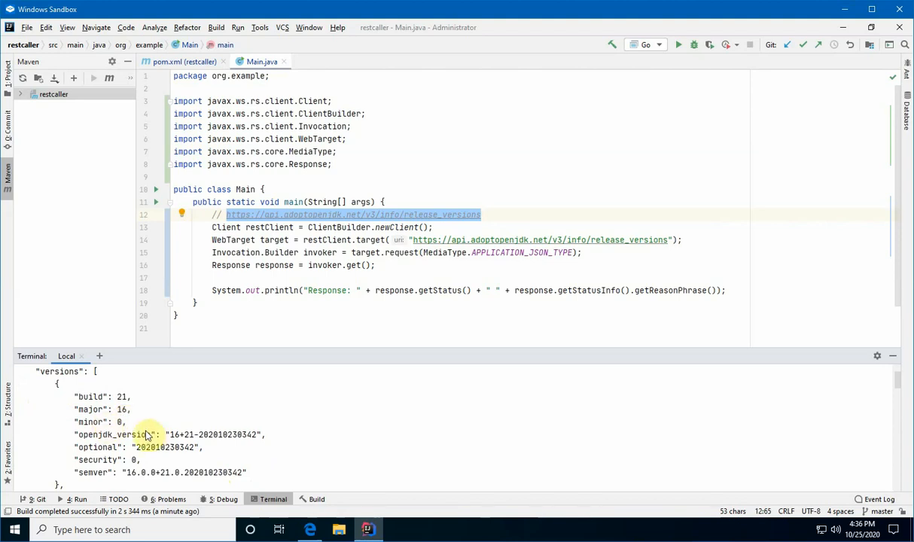
mouse_move(58, 452)
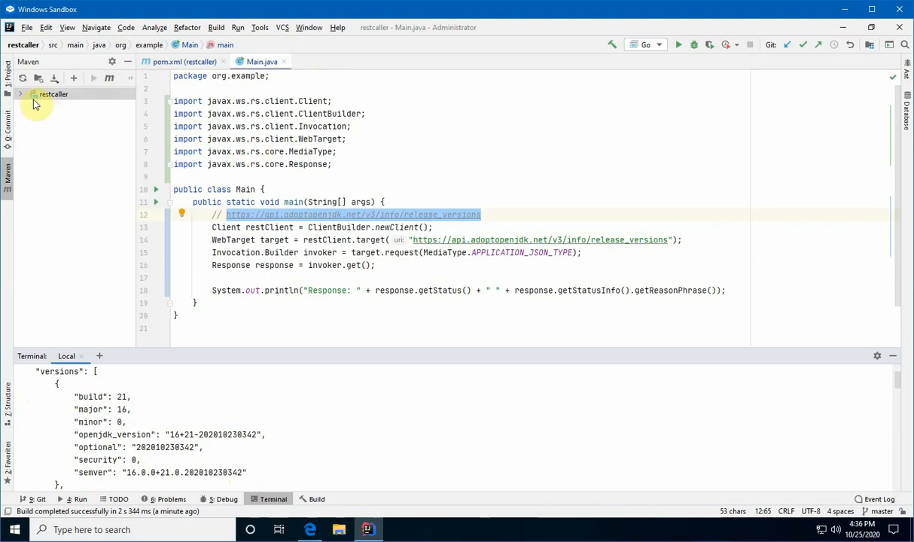
- Create a new Java class named Version in the org.example package
click(21, 94)
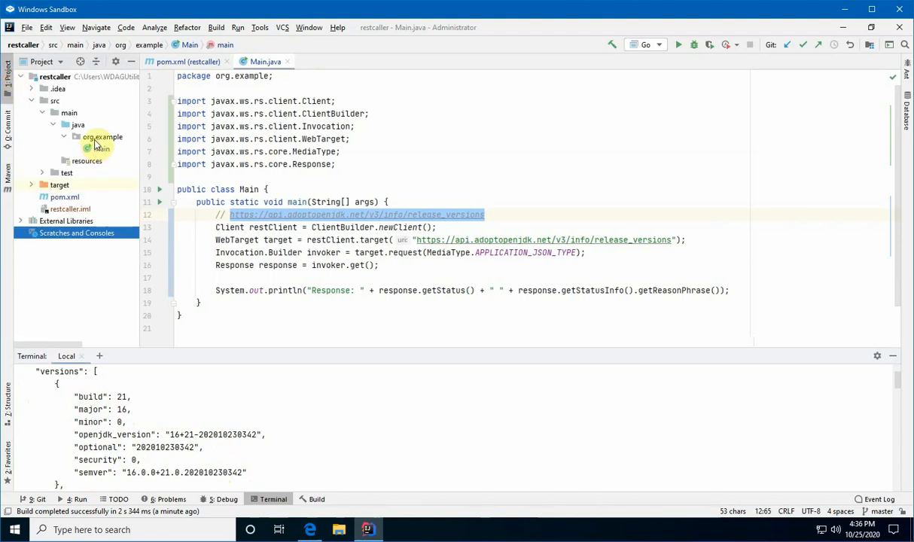
right_click(102, 137)
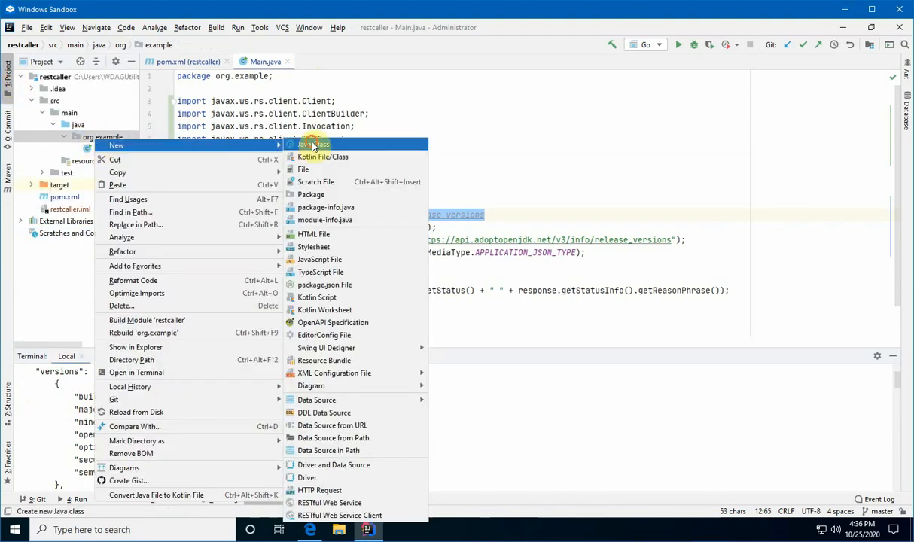
click(313, 144)
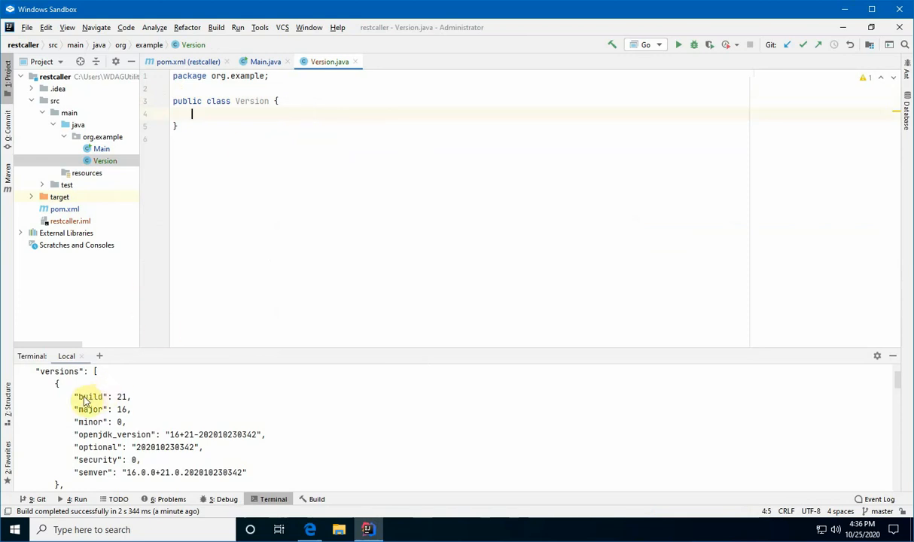
- Copy the first version's JSON fields into Version and rewrite them as private int or String fields
drag(85, 397, 272, 475)
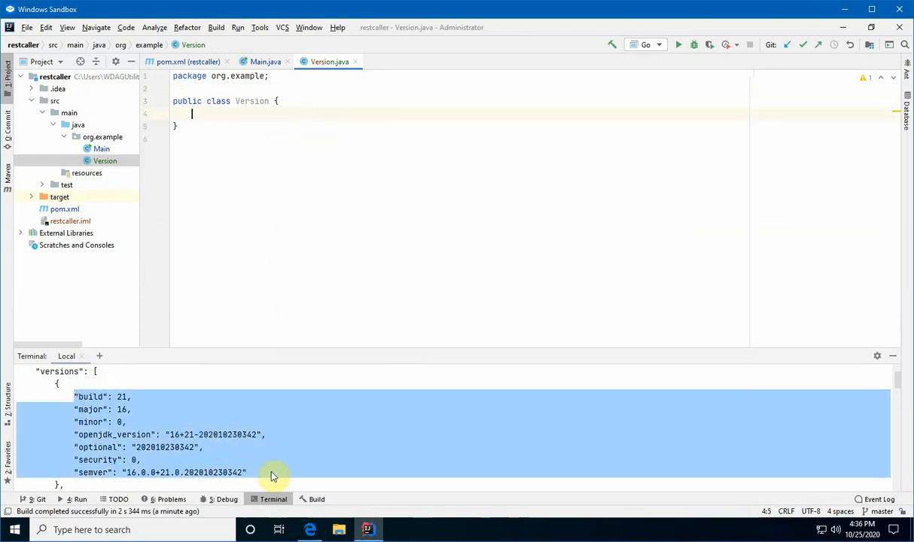
right_click(273, 476)
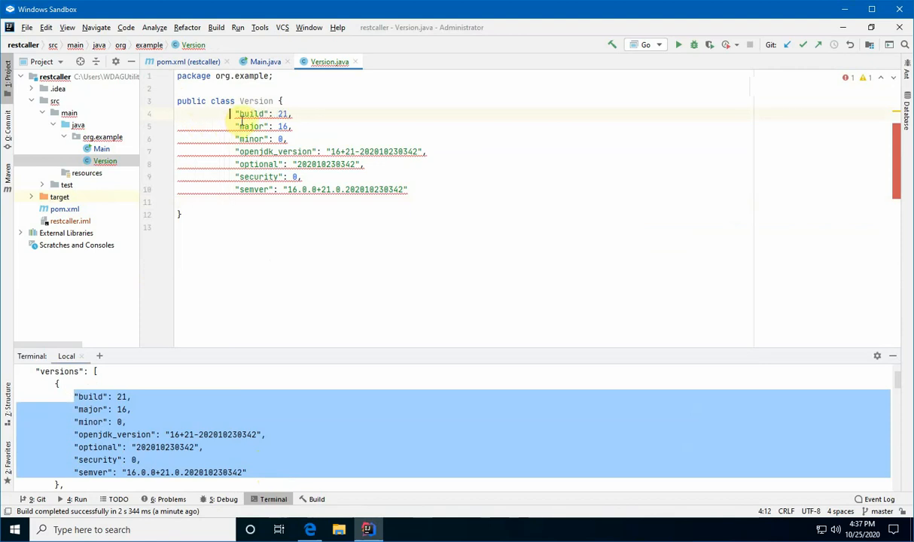
click(237, 113)
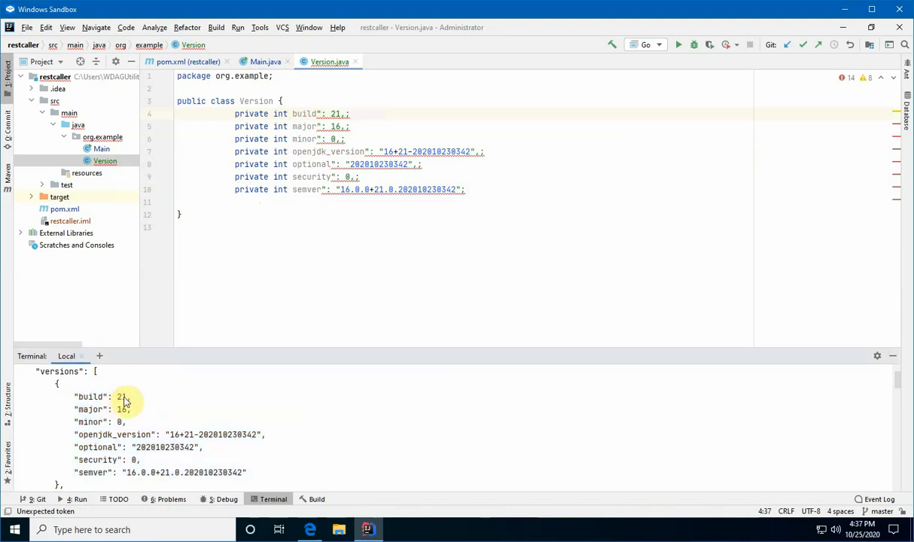
mouse_move(317, 101)
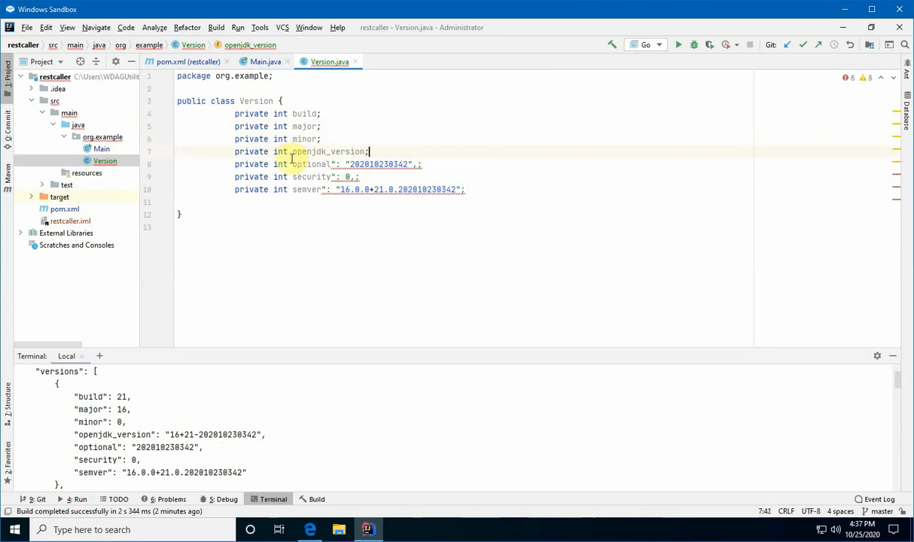
text(String)
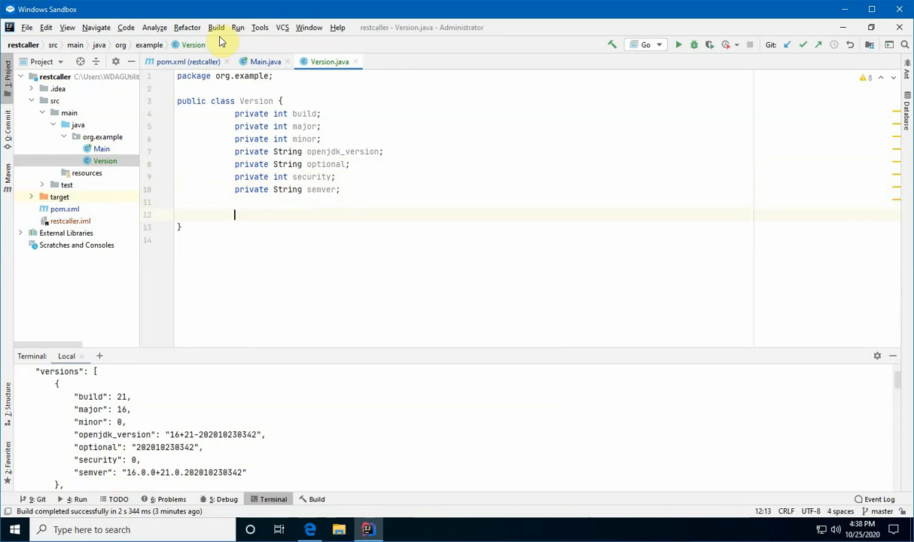
- Generate getters and setters for all seven Version fields, such as getBuild and setBuild
right_click(235, 214)
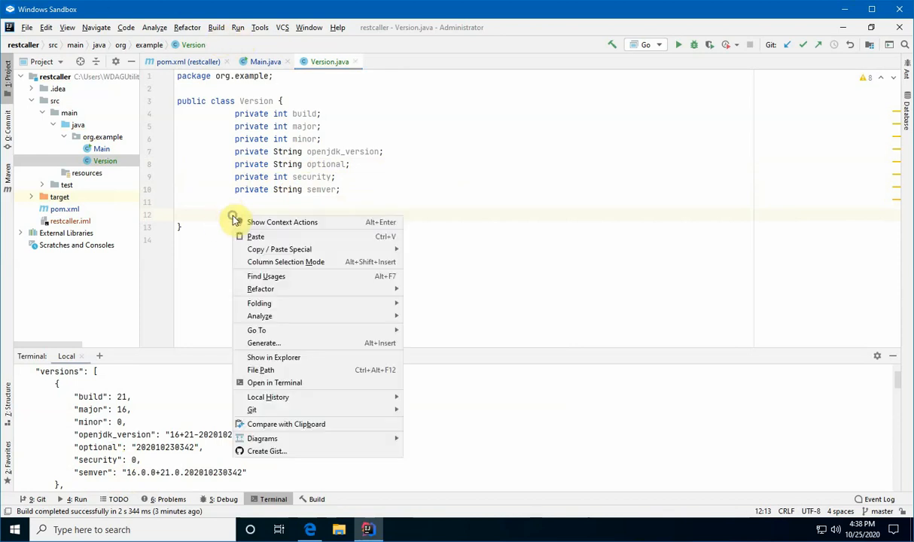
mouse_move(262, 343)
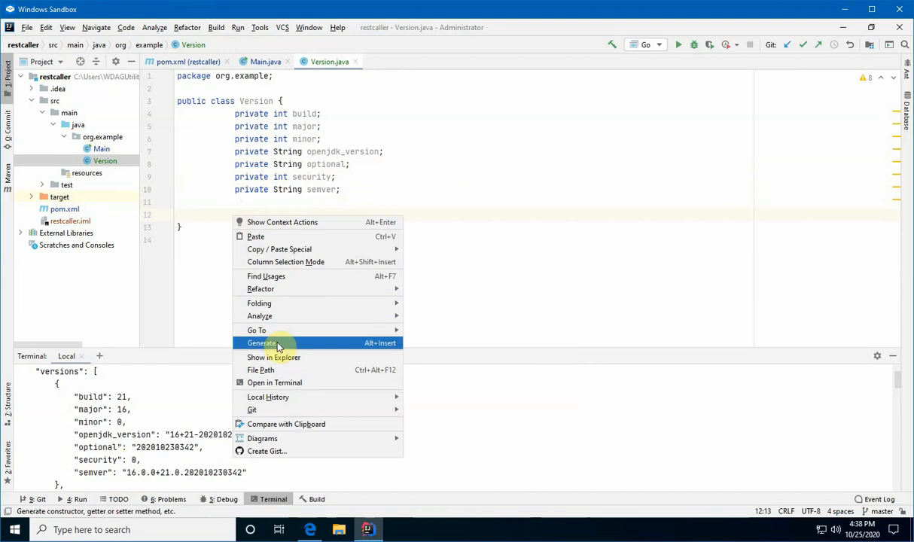
click(262, 342)
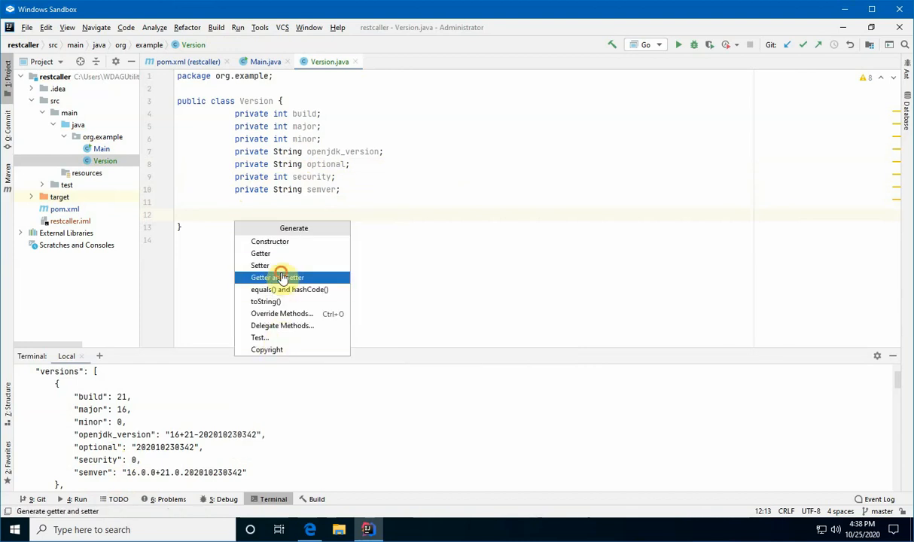
click(277, 277)
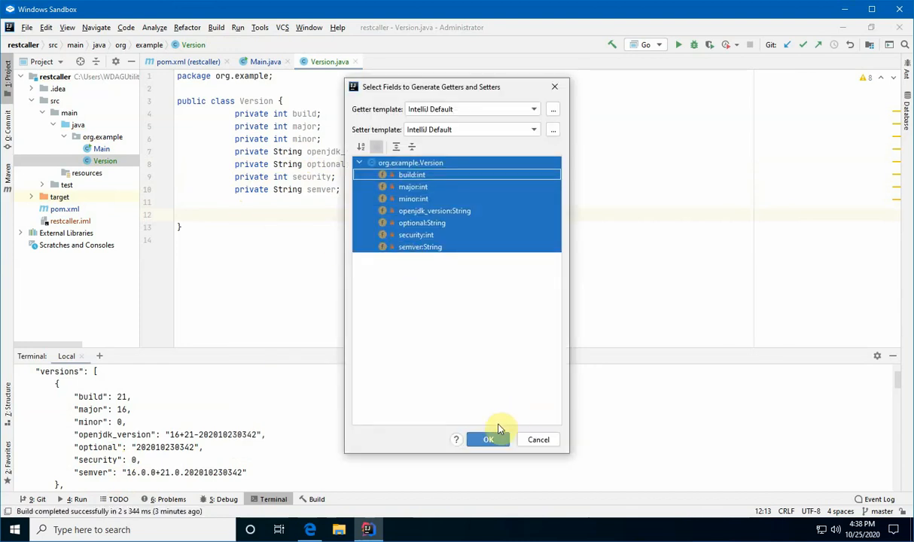
click(487, 439)
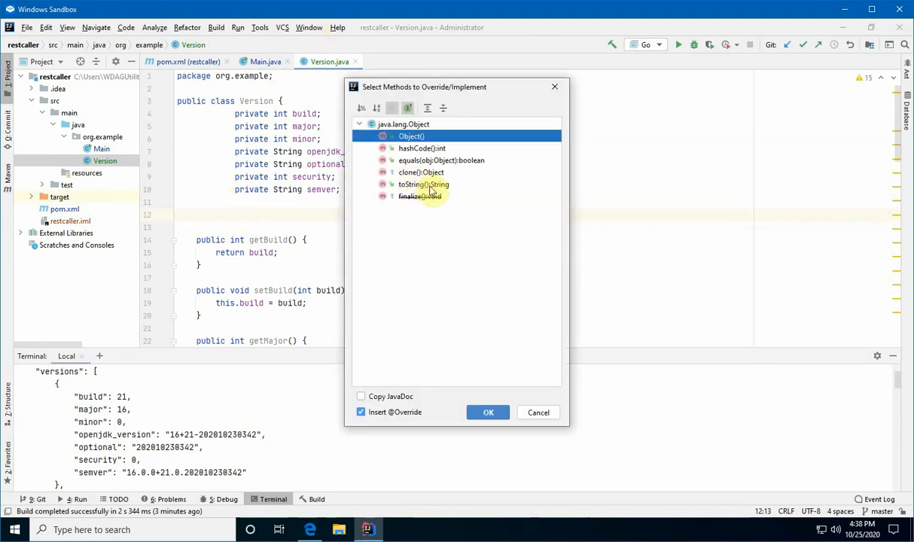
- Override toString in Version to return openjdk_version, reformat, and start a new Versions class
click(487, 411)
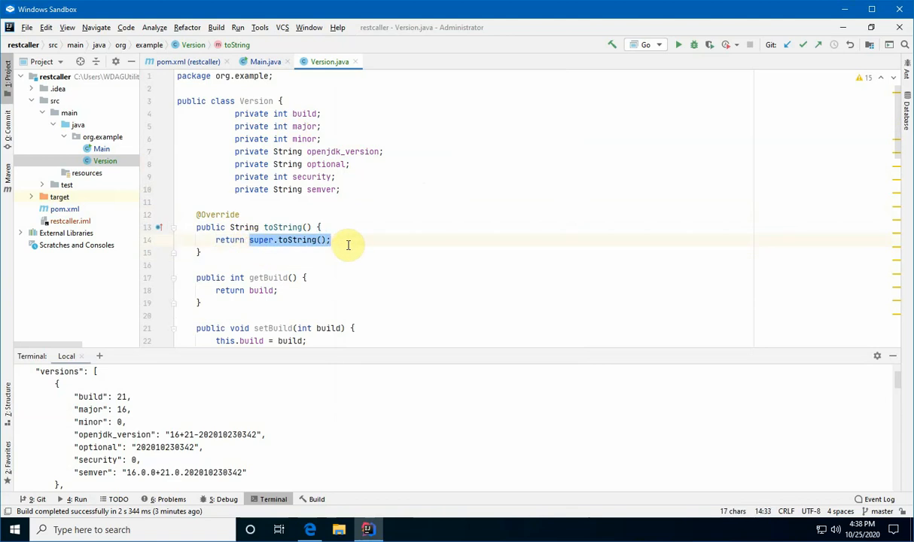
key(Delete)
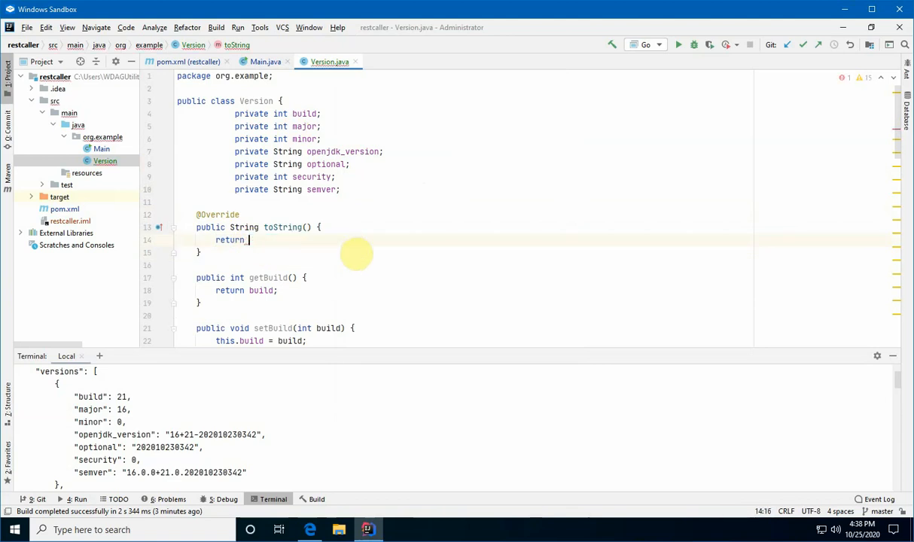
text(openjdk_version;)
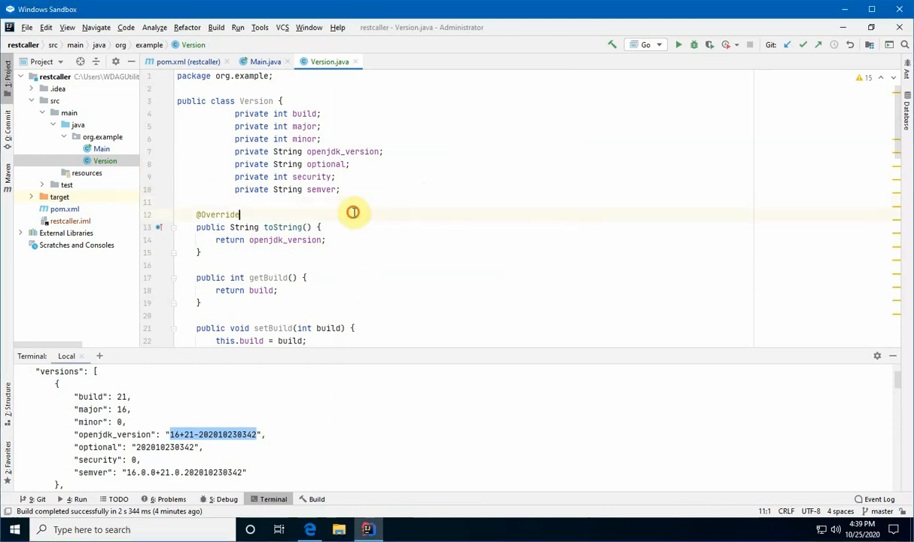
click(354, 214)
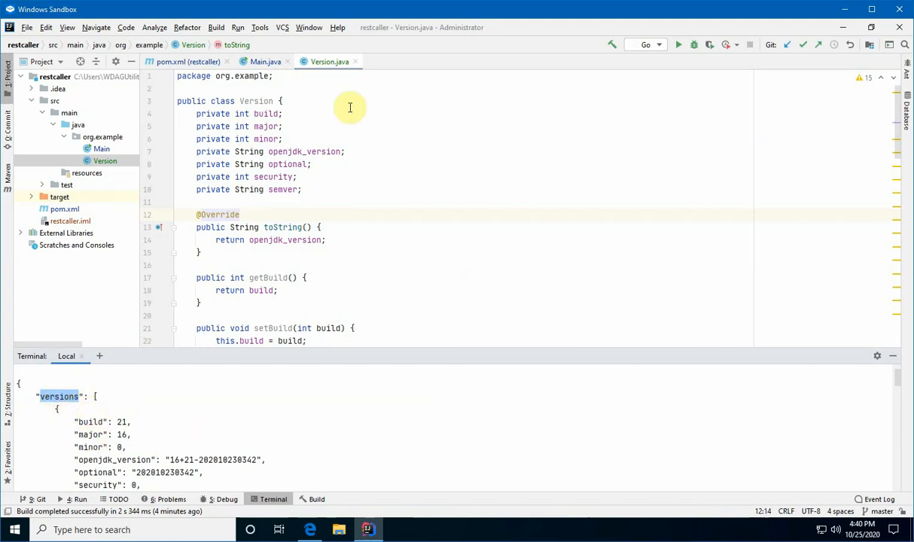
click(101, 137)
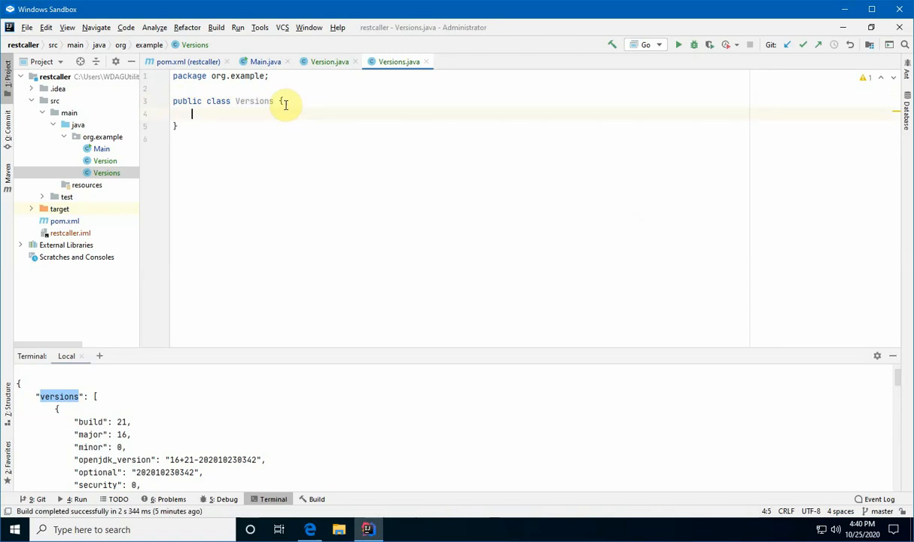
- Add a private List<Version> versions field to Versions with generated getVersions and setVersions
text(private)
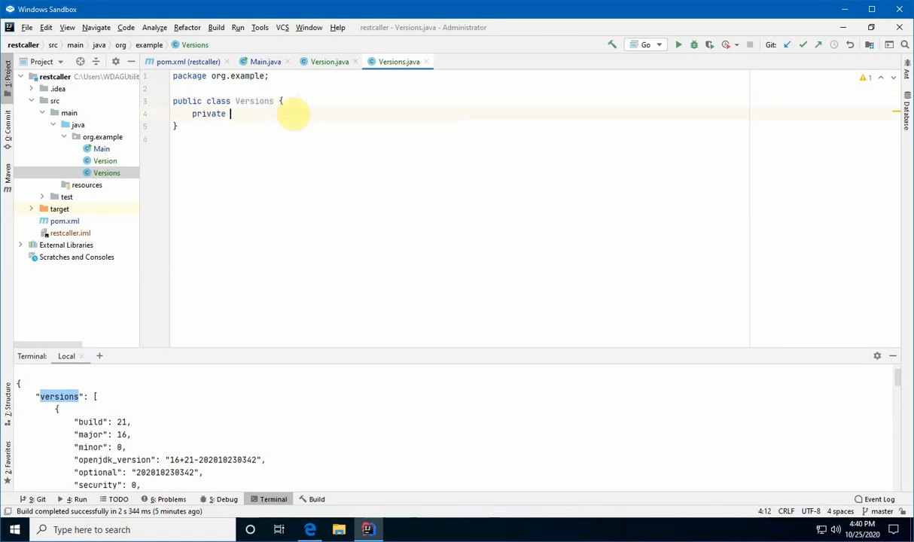
text(List<Version> versions;)
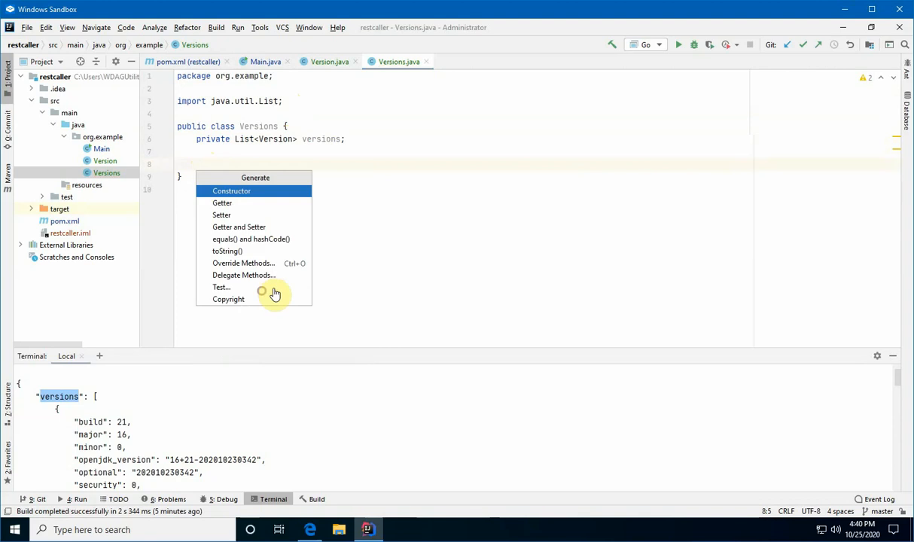
click(238, 226)
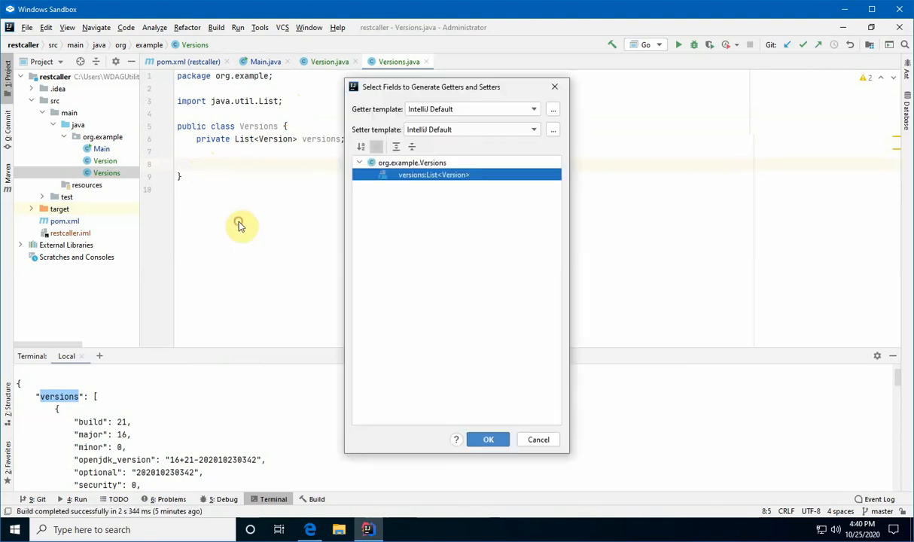
click(488, 439)
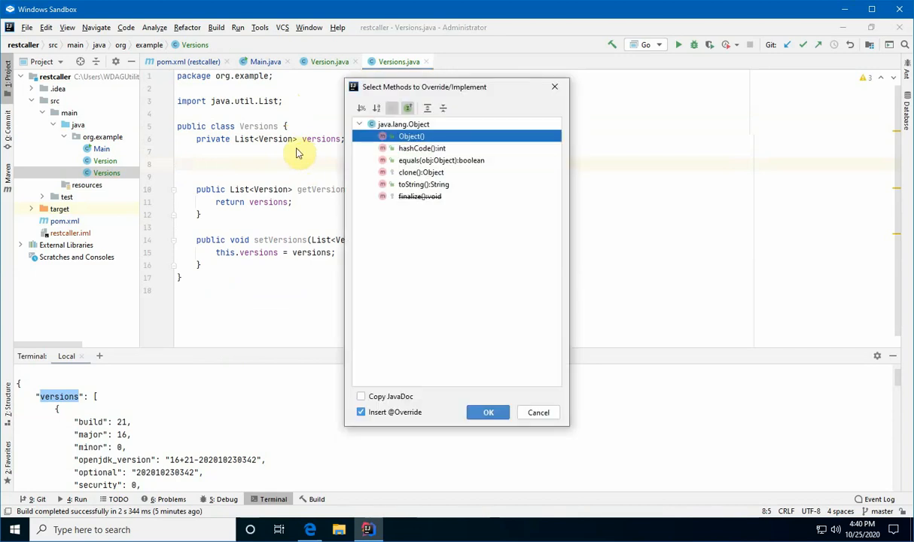
- Override toString in Versions to return "Versions " plus versions.size(), or "" when null
click(488, 411)
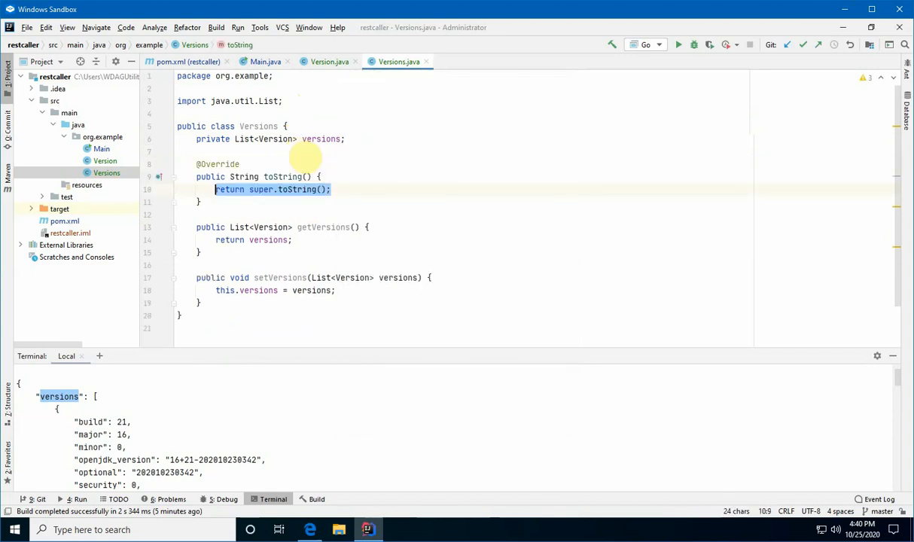
text("V)
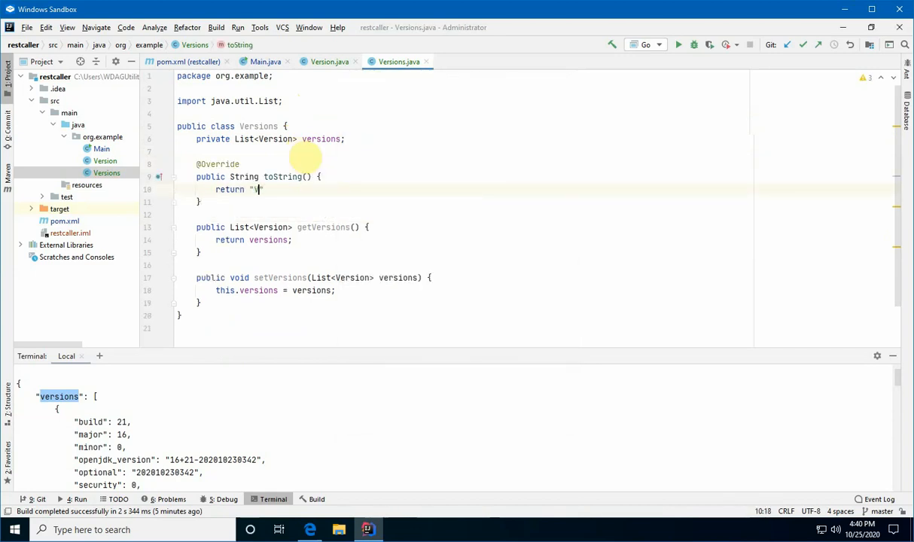
text(ersions " + ())
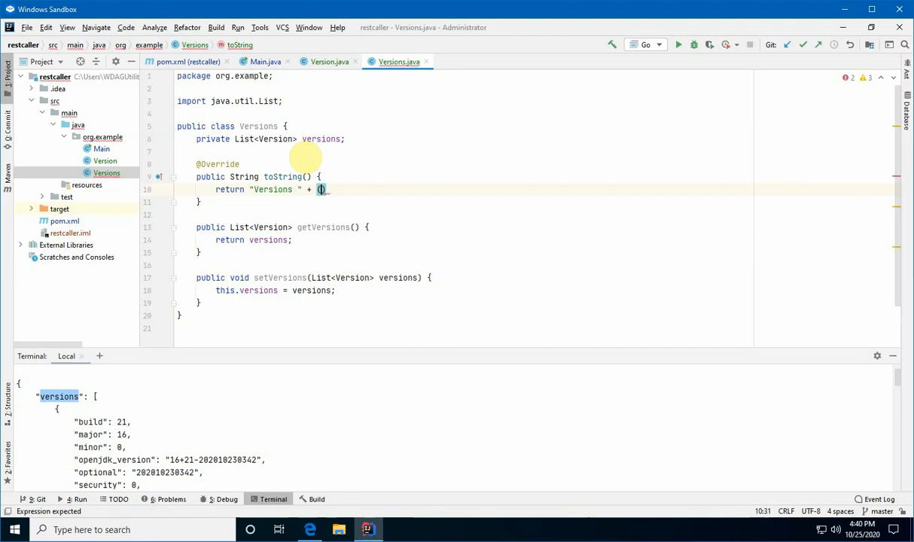
text(versions == null)
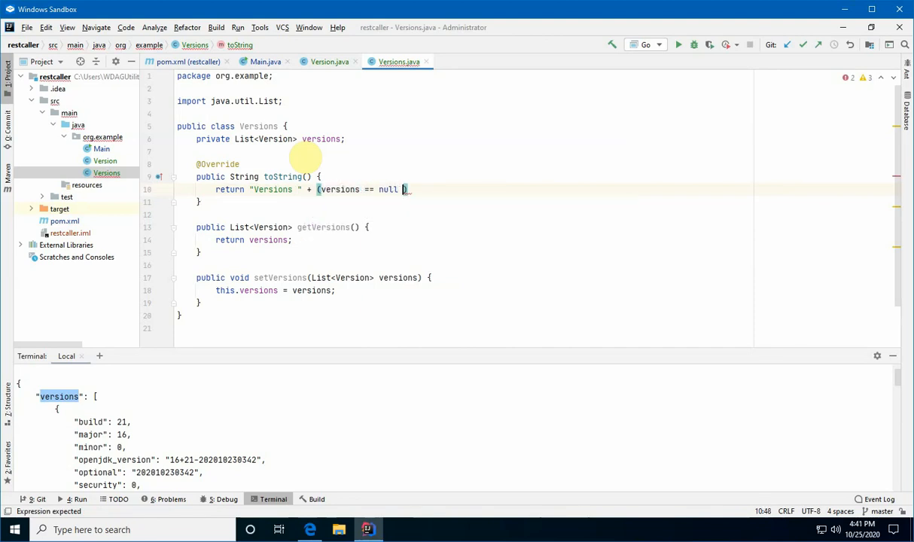
text(? "" : "" + versions.size()
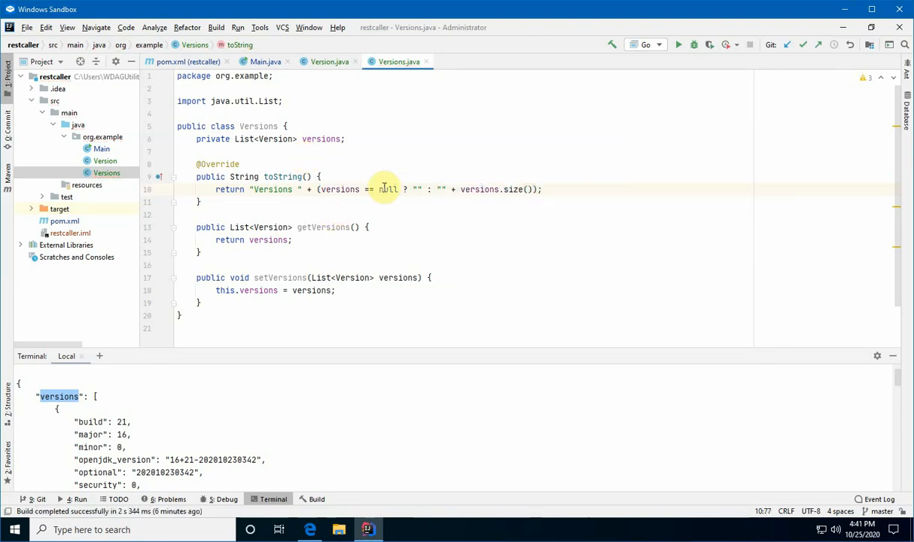
mouse_move(338, 189)
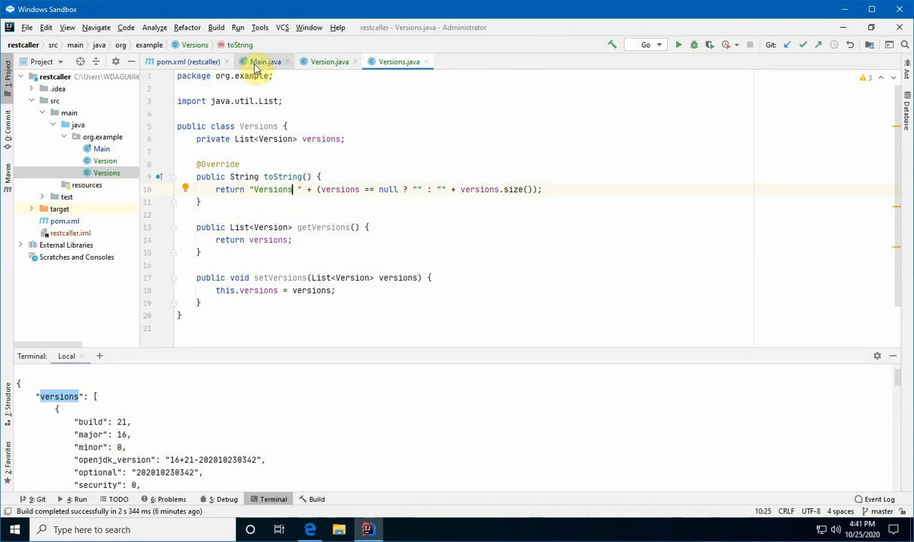
- In Main, read the response into Versions via readEntity(new GenericType<>(){}) and print it
click(262, 61)
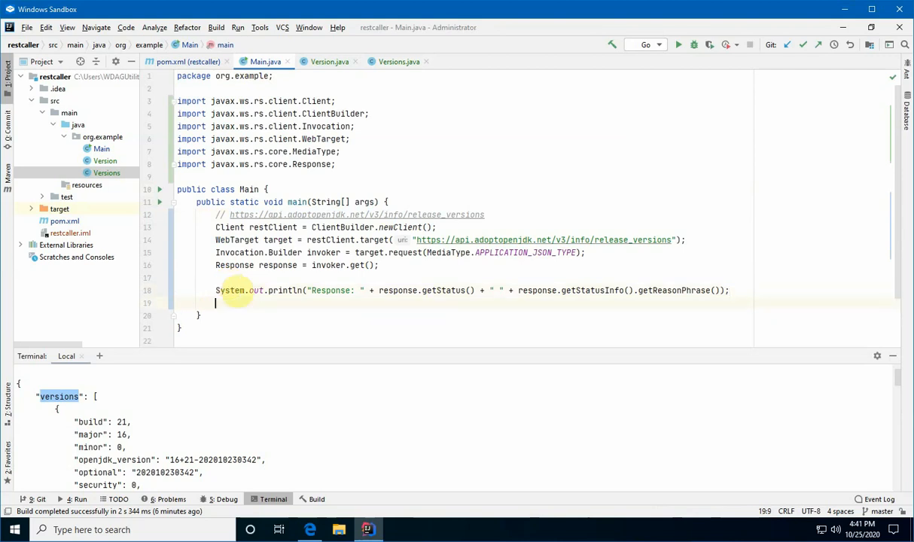
text(Versions versions)
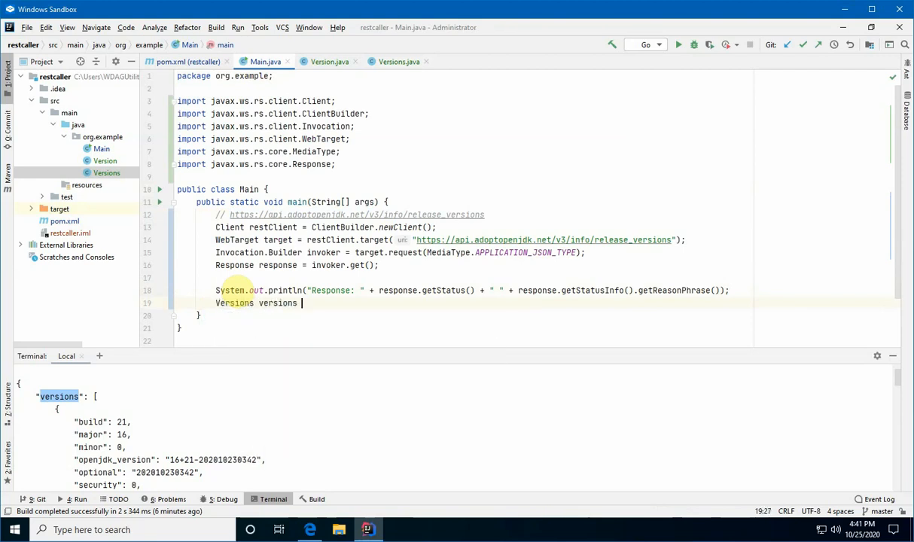
text(=)
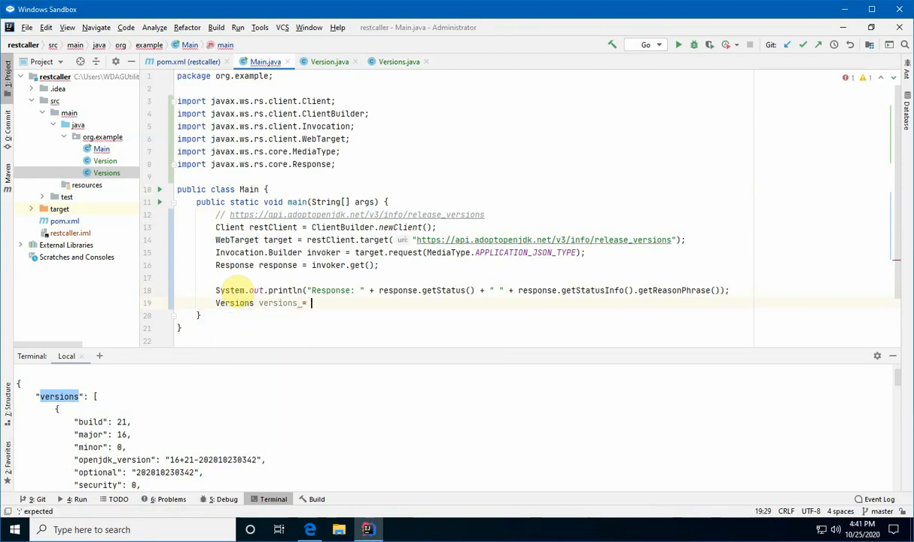
text(response.readEntity()
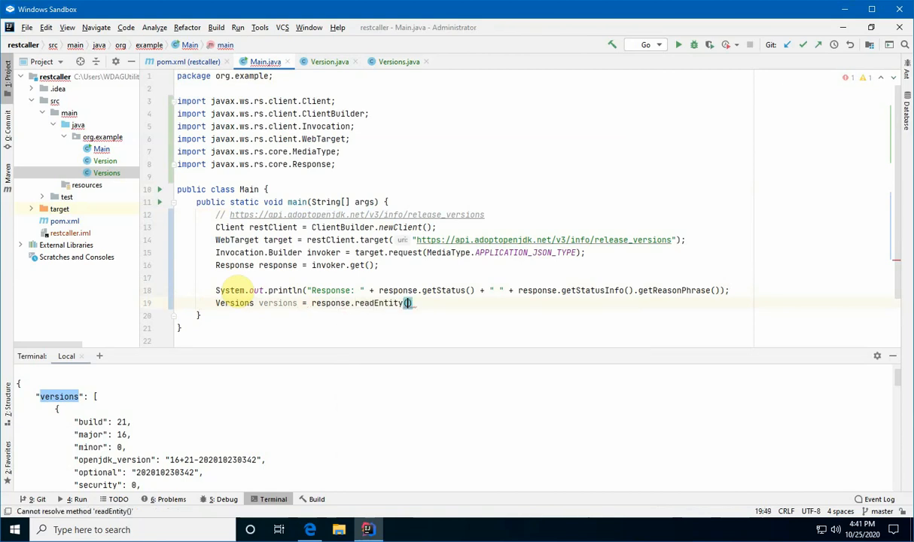
text(()
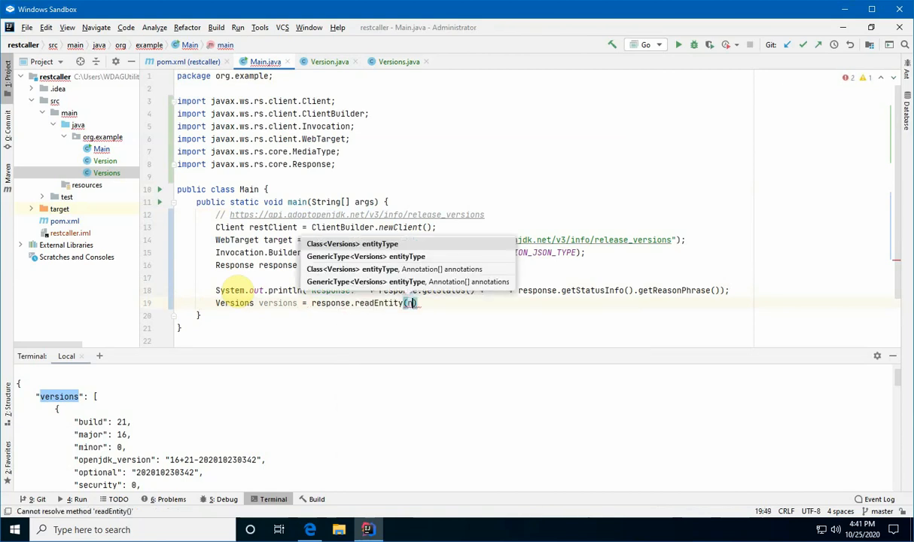
text(new GenericType<>())
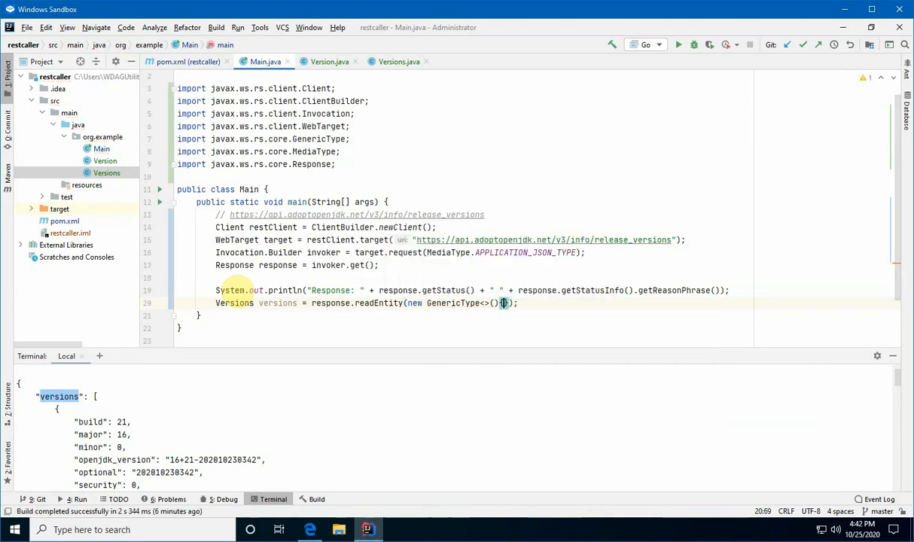
text({})
text(System.out.println();)
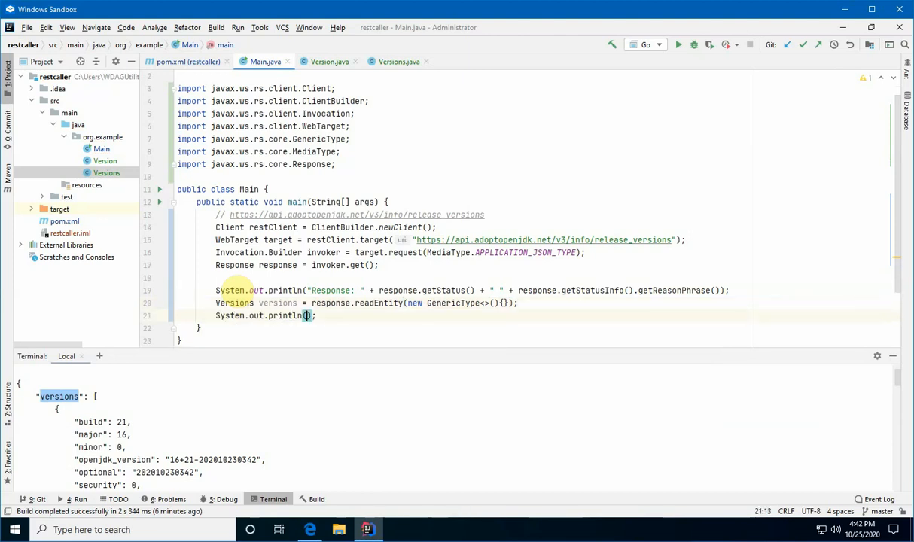
text(versions)
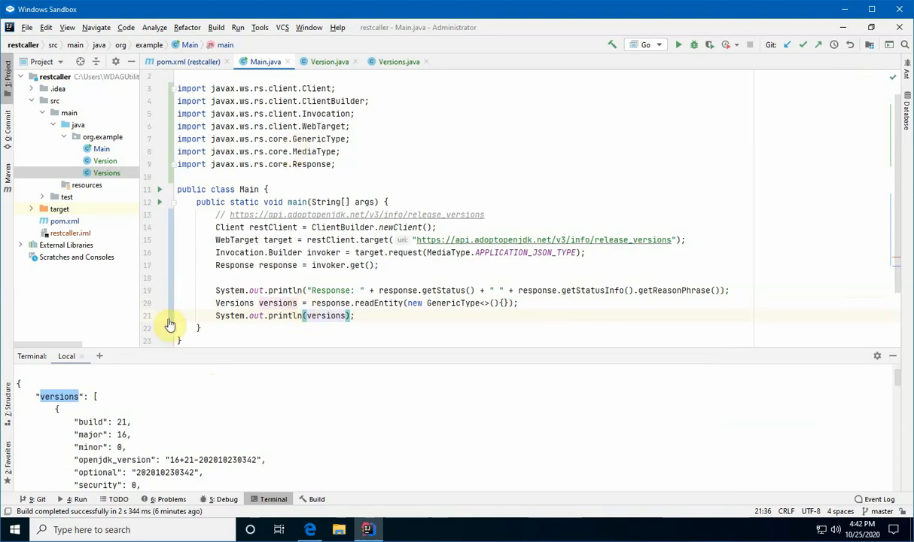
mouse_move(694, 96)
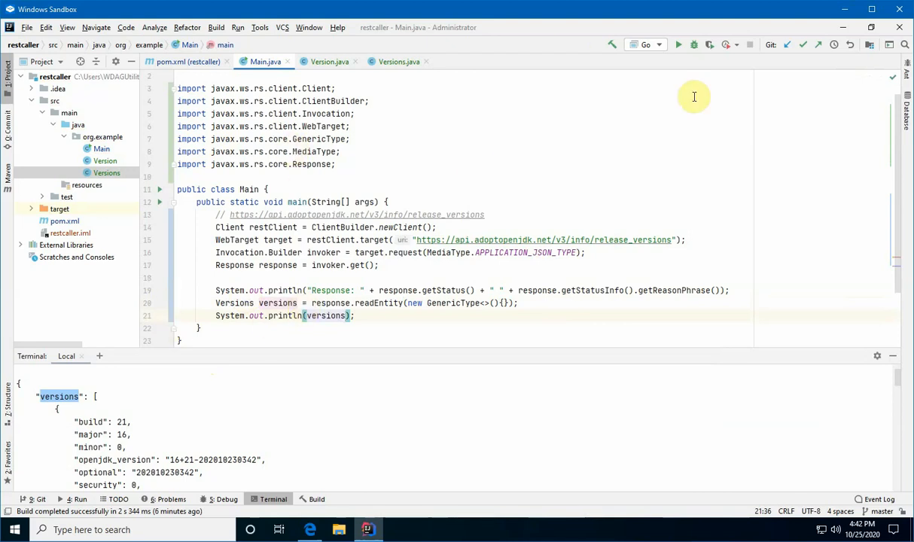
mouse_move(693, 44)
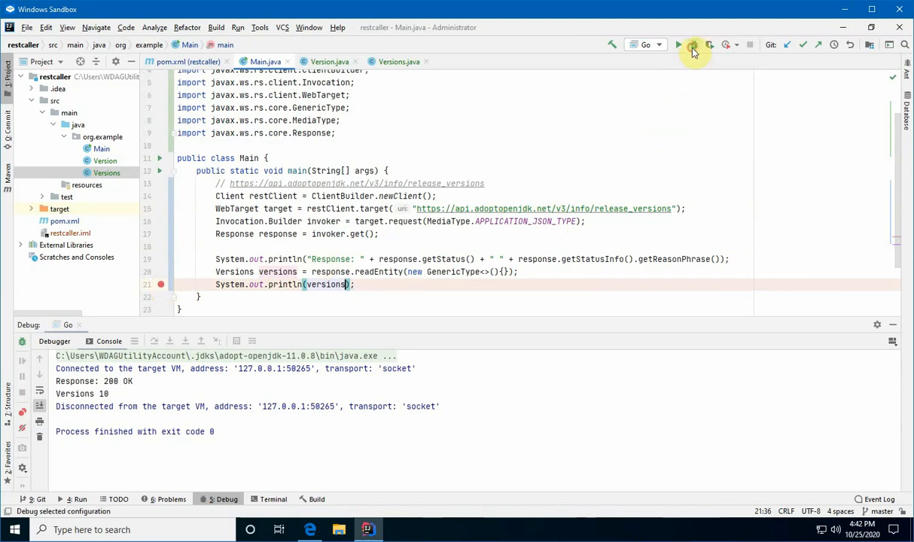
- Debug the program and expand versions, its 10-item list, and entry 4's fields
click(693, 45)
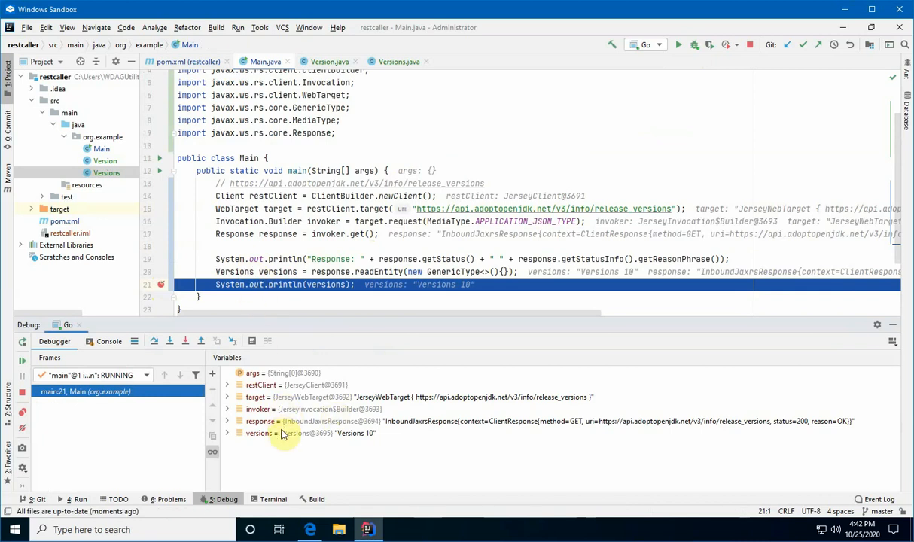
click(259, 432)
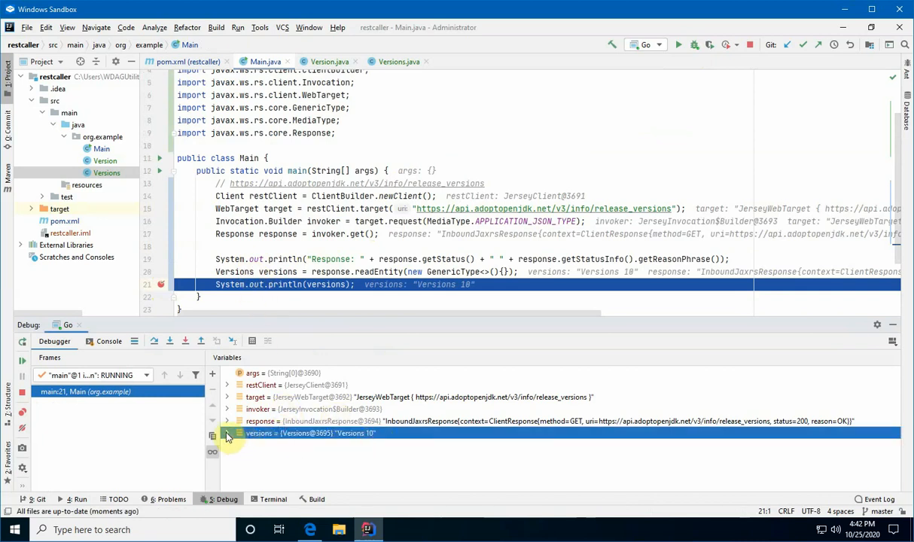
click(227, 433)
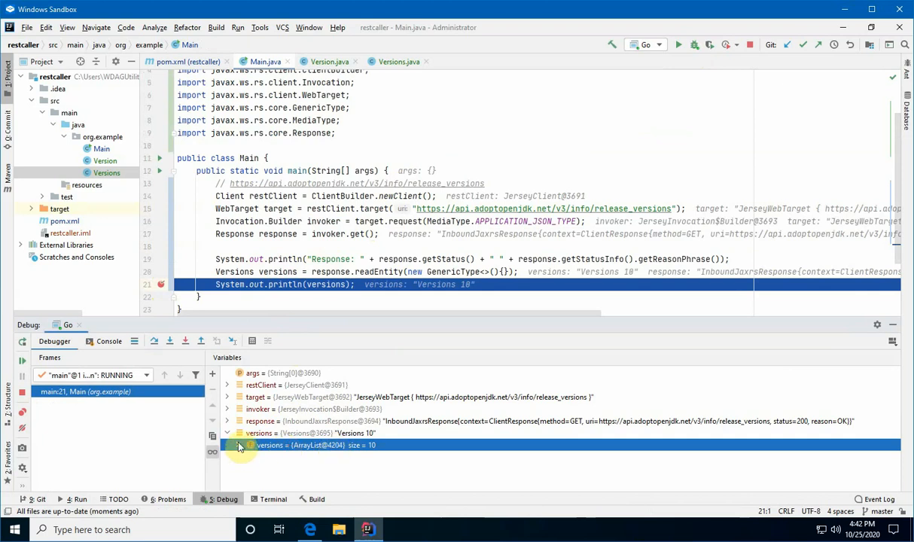
click(249, 445)
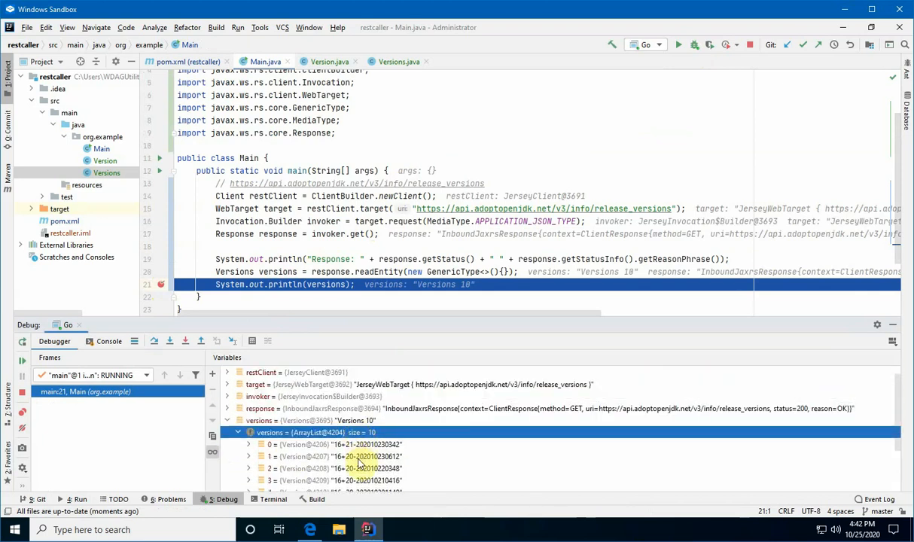
scroll(down, 3)
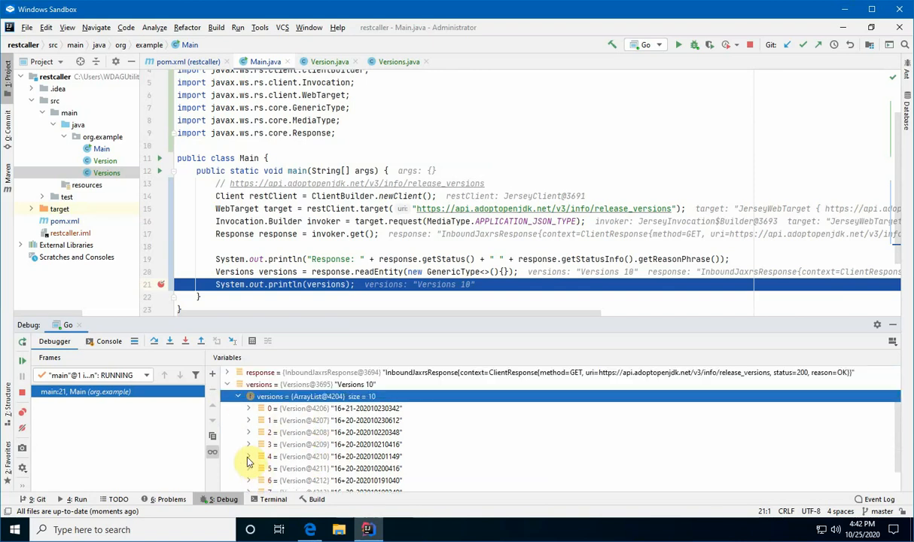
click(248, 456)
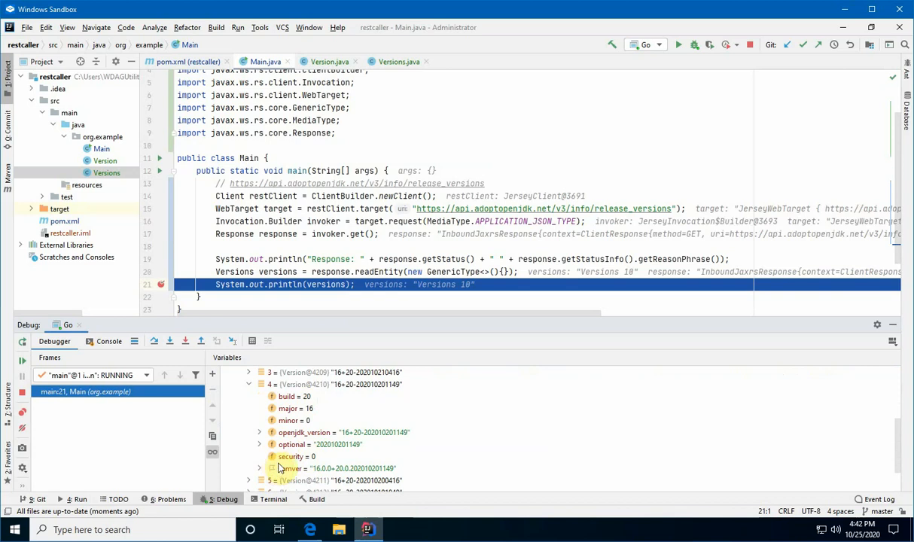
mouse_move(268, 392)
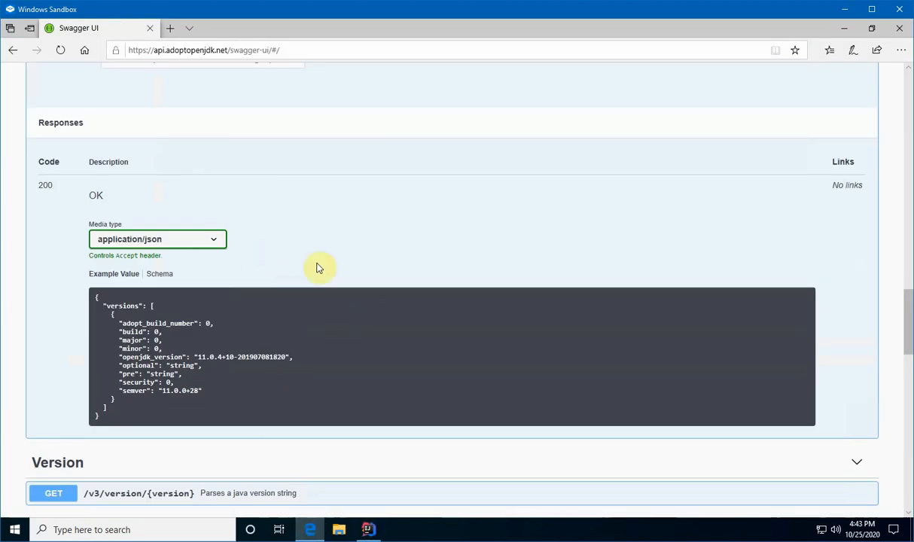
- Scroll to the Swagger Parameters section and select the page_size parameter (default 10)
scroll(up, 3)
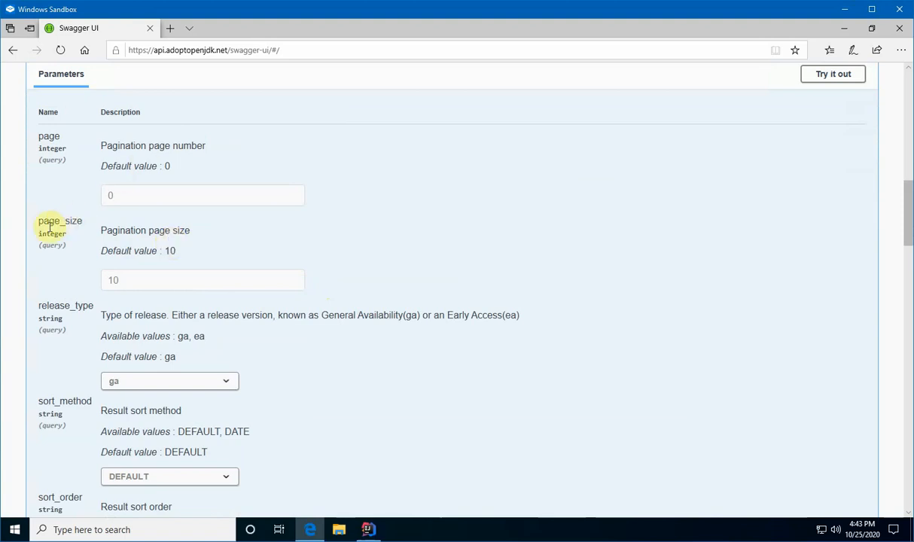
double_click(60, 220)
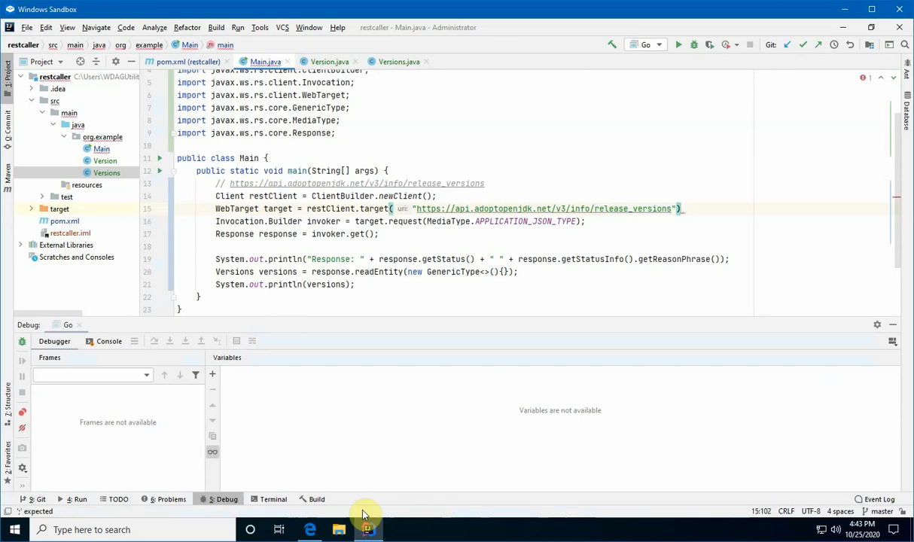
- Add .queryParam("page_size", 15) on a new line after the release_versions target call
key(enter)
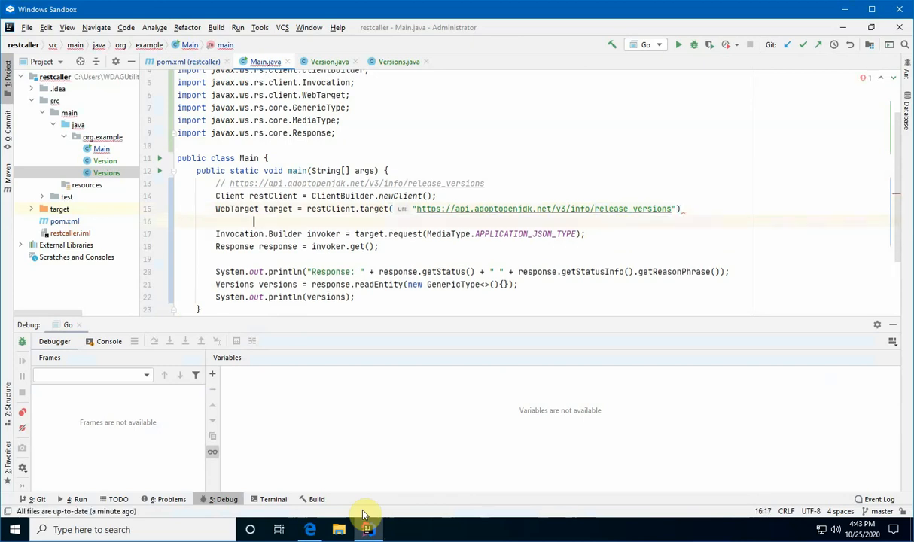
text(.queryParam("page_size", 15);)
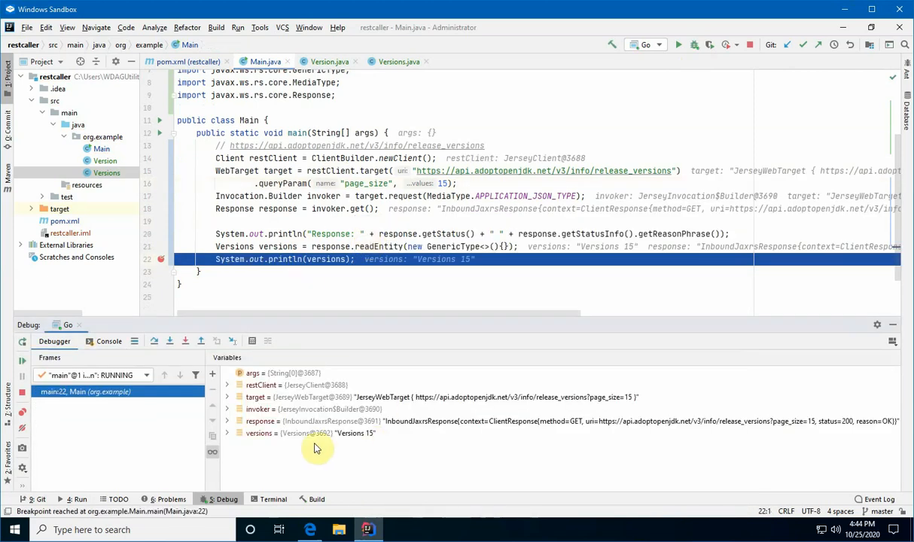
mouse_move(364, 438)
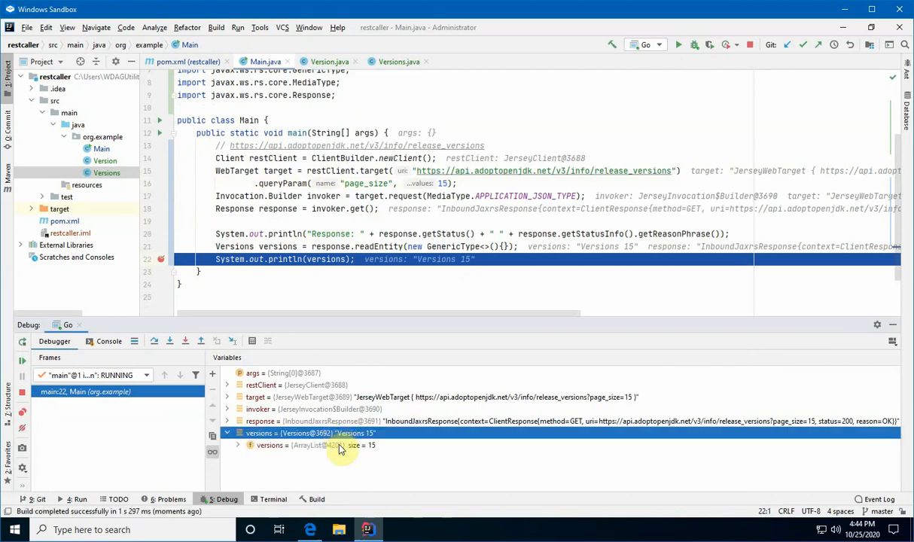
- Expand the 15-entry versions list and inspect entry 14, showing build 19
click(237, 445)
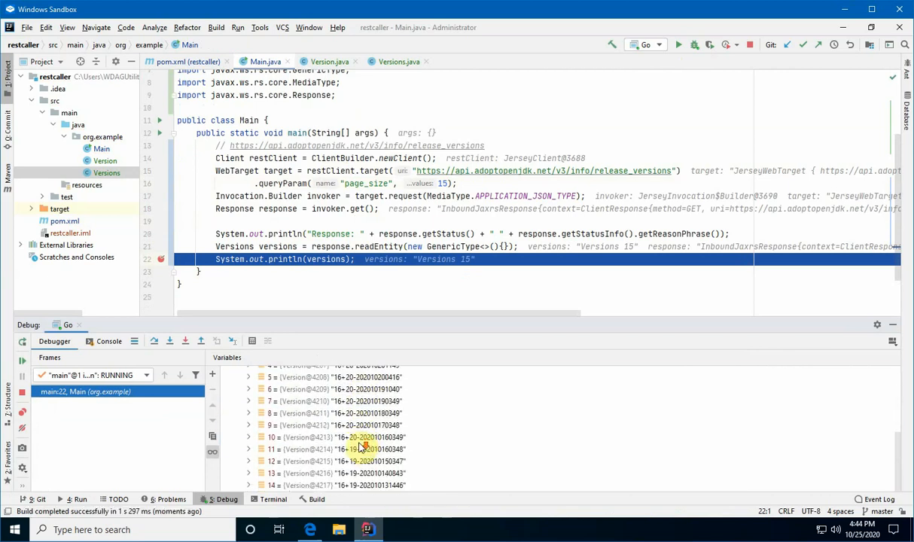
mouse_move(369, 484)
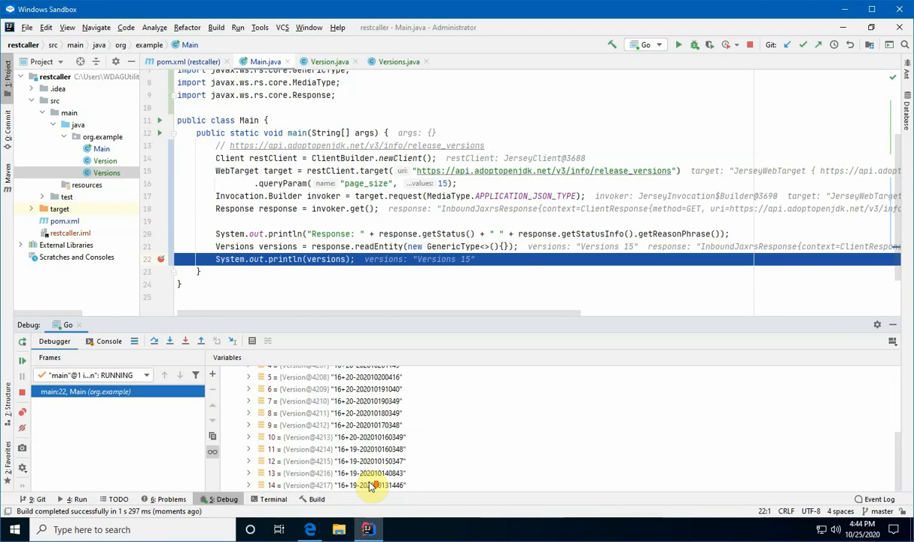
click(248, 400)
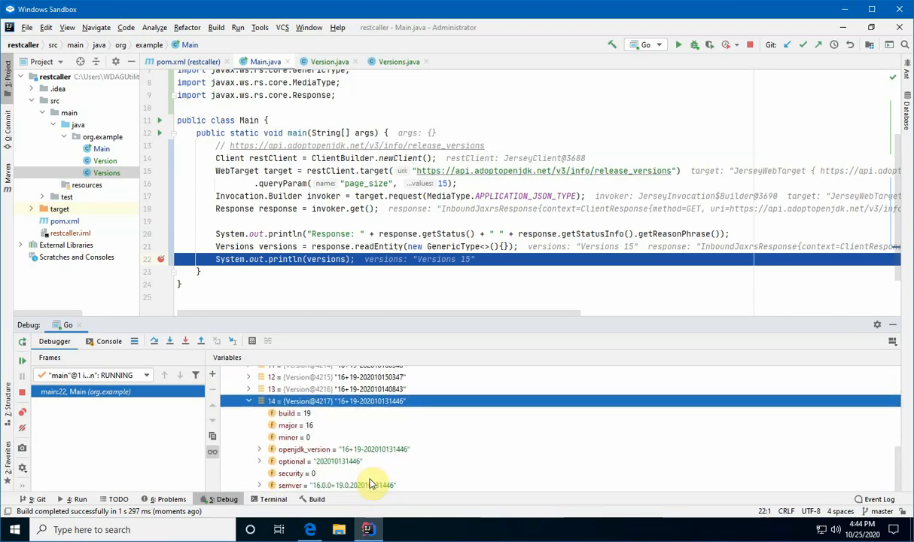